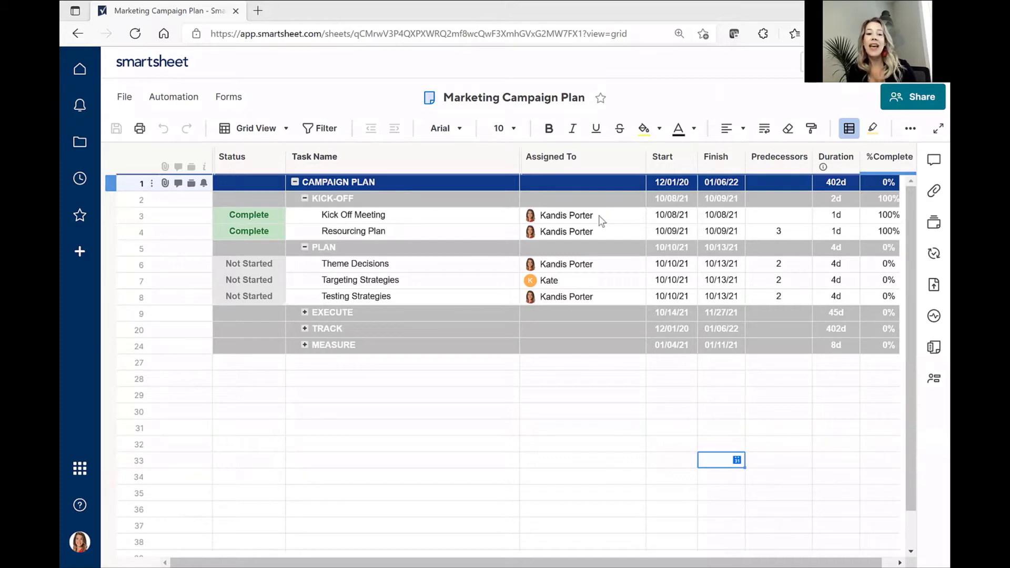
# Step: Change the Theme Decisions status in row 6 from Not Started to In Progress
pyautogui.click(140, 198)
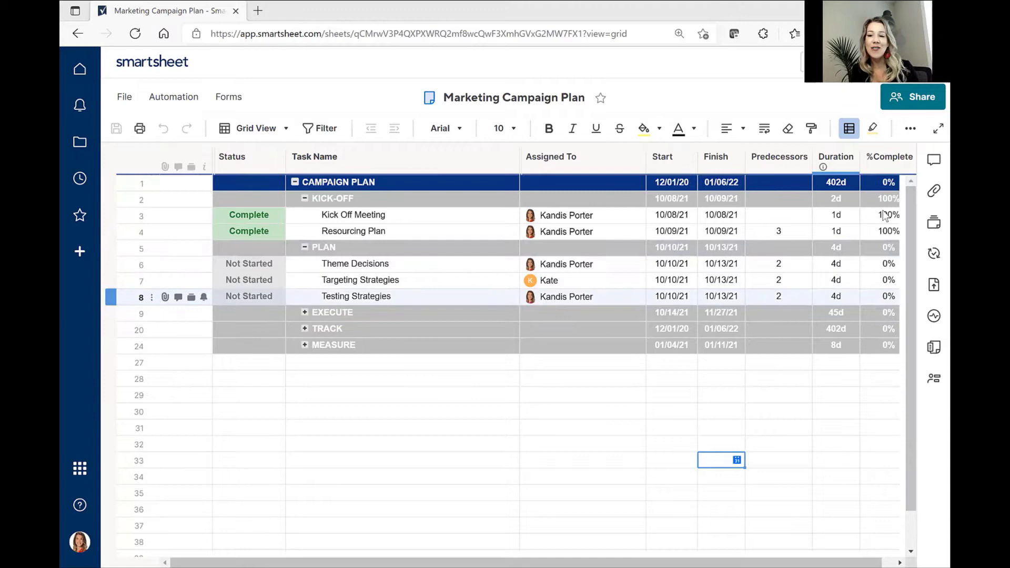
pyautogui.click(360, 280)
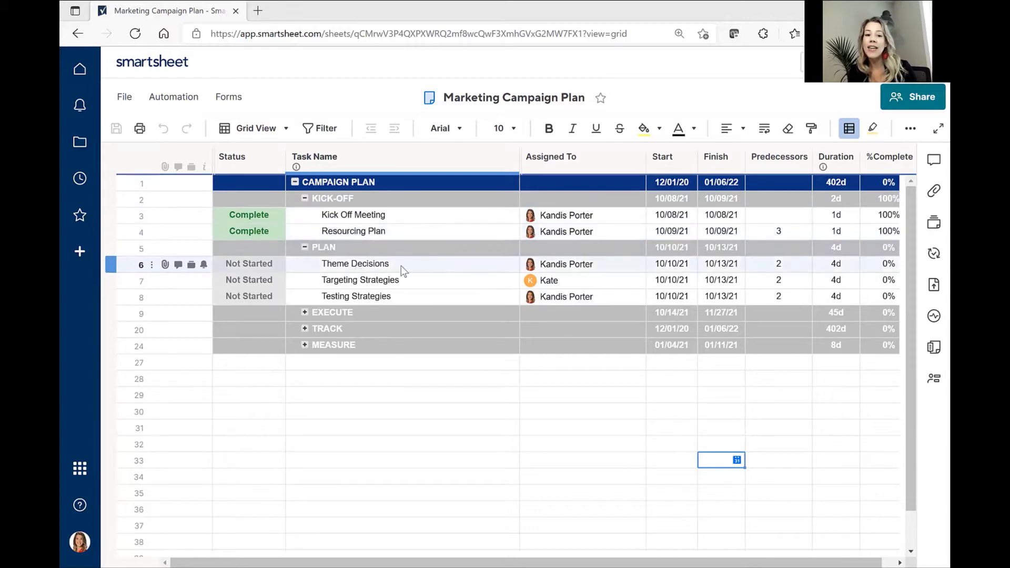
pyautogui.click(360, 279)
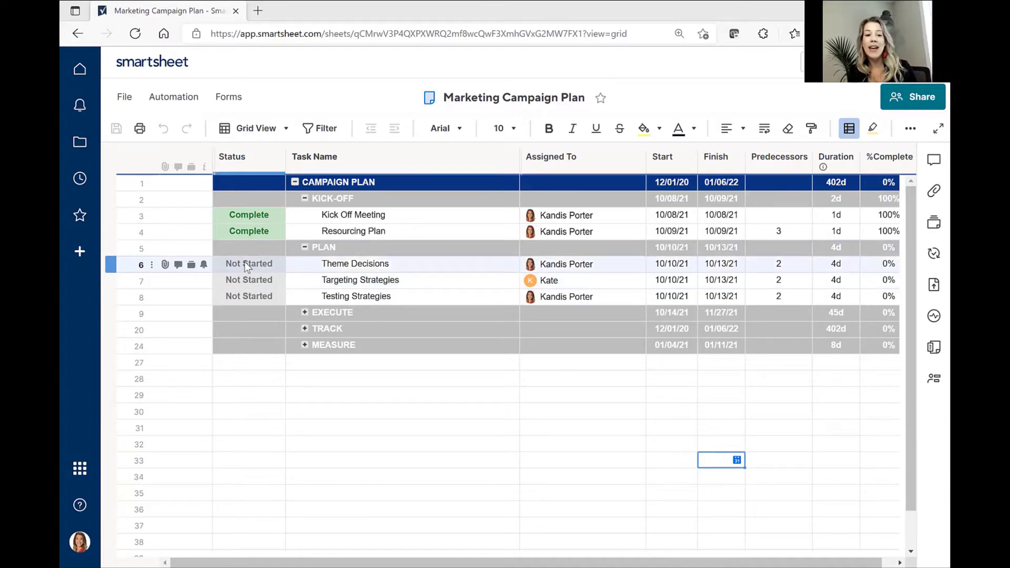
pyautogui.click(278, 263)
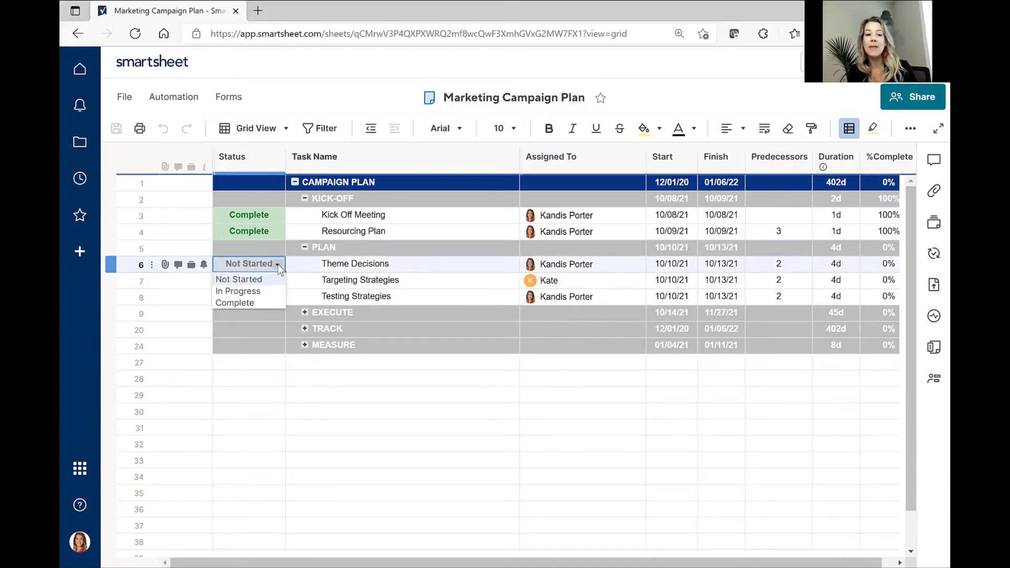
pyautogui.click(237, 291)
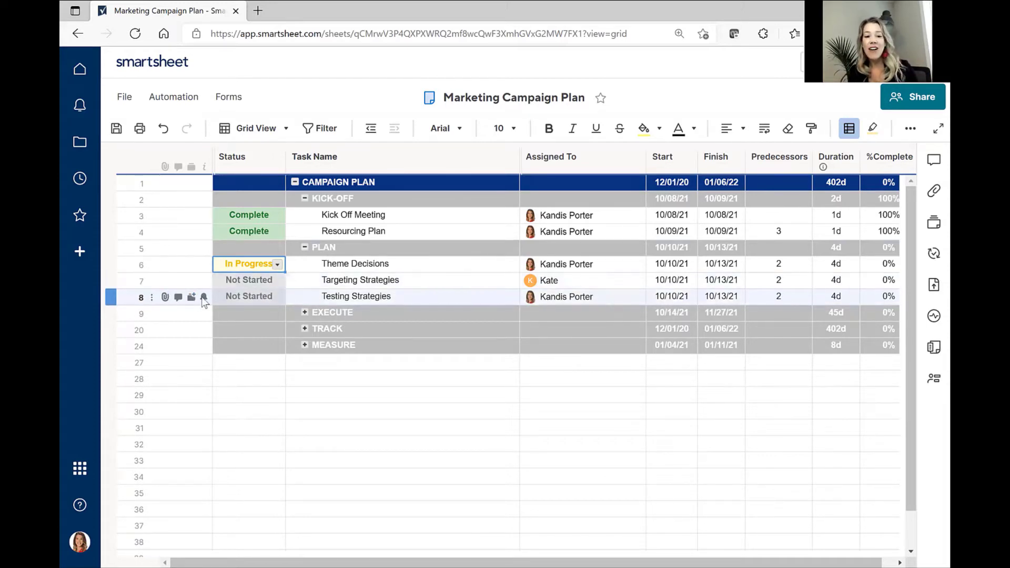
pyautogui.click(166, 264)
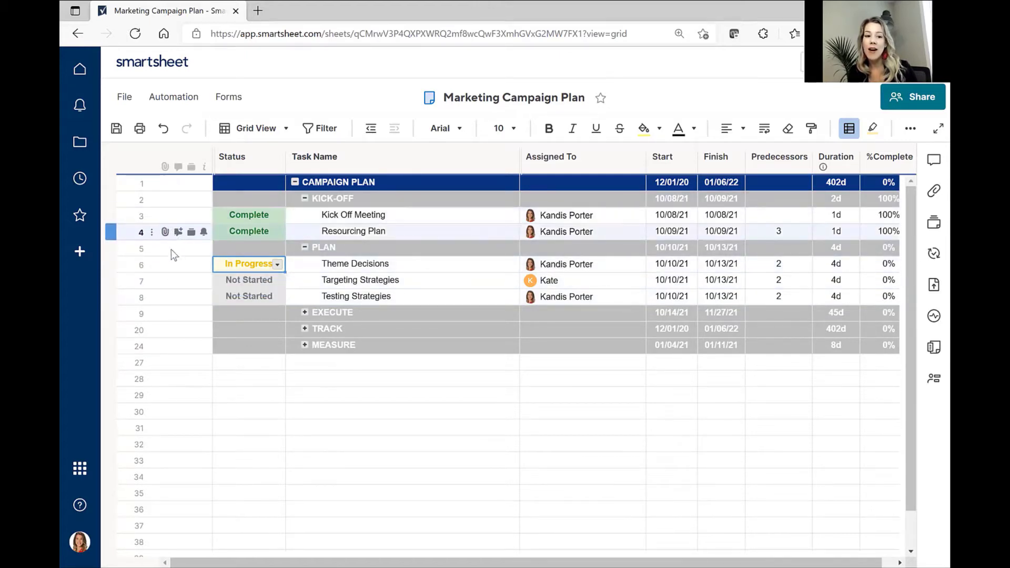
pyautogui.moveTo(165, 264)
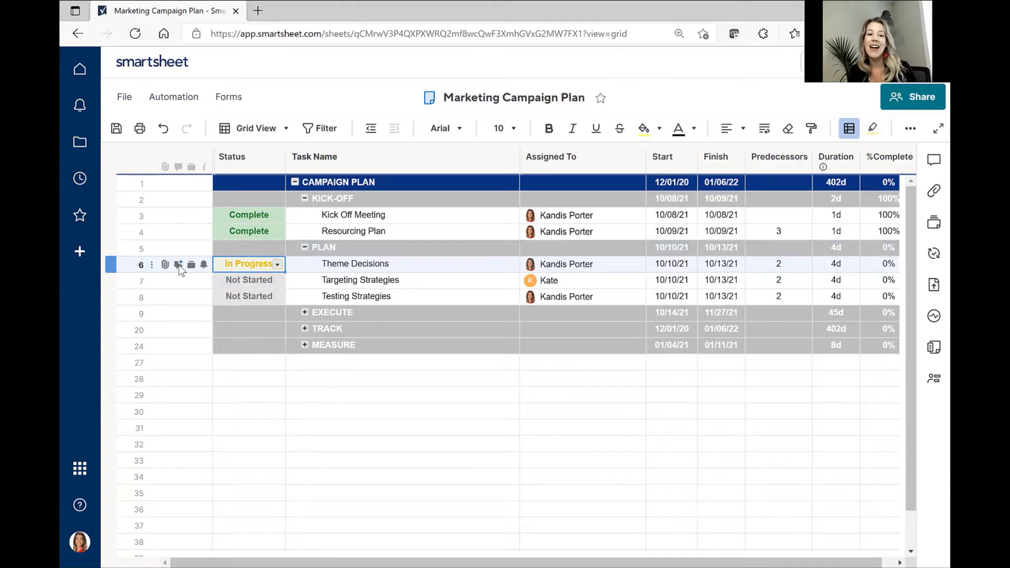
pyautogui.moveTo(178, 264)
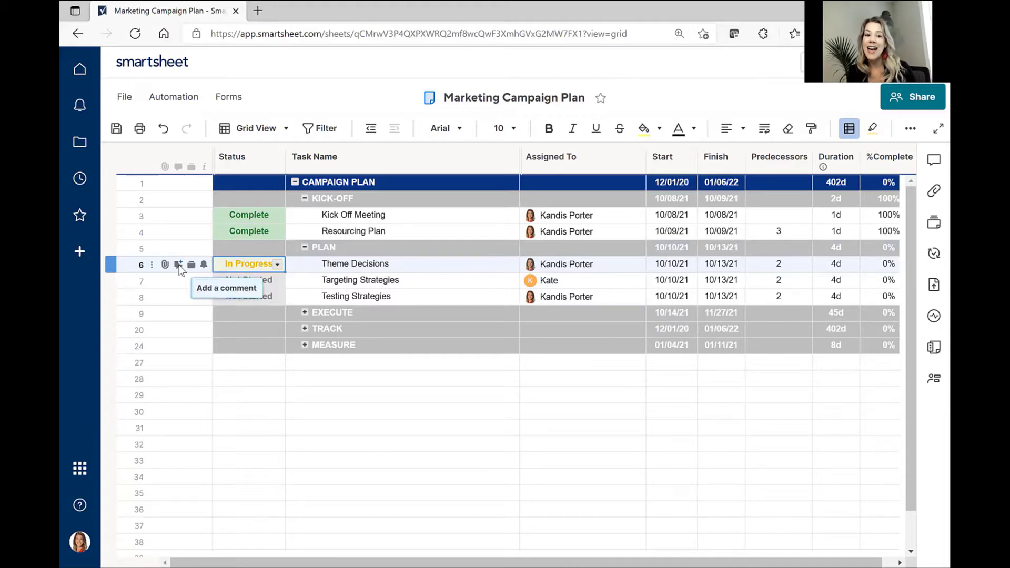
pyautogui.moveTo(190, 264)
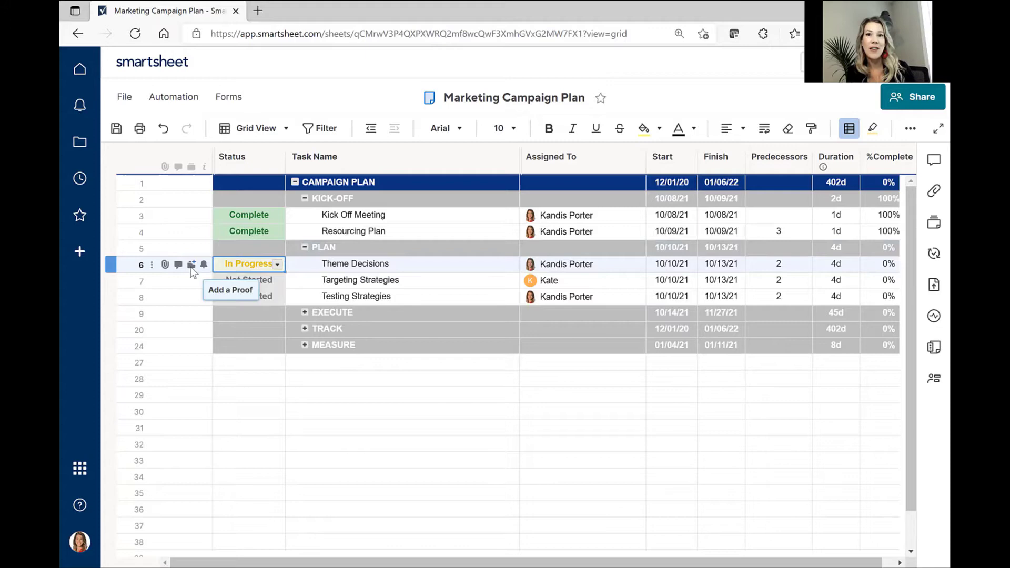
pyautogui.moveTo(204, 264)
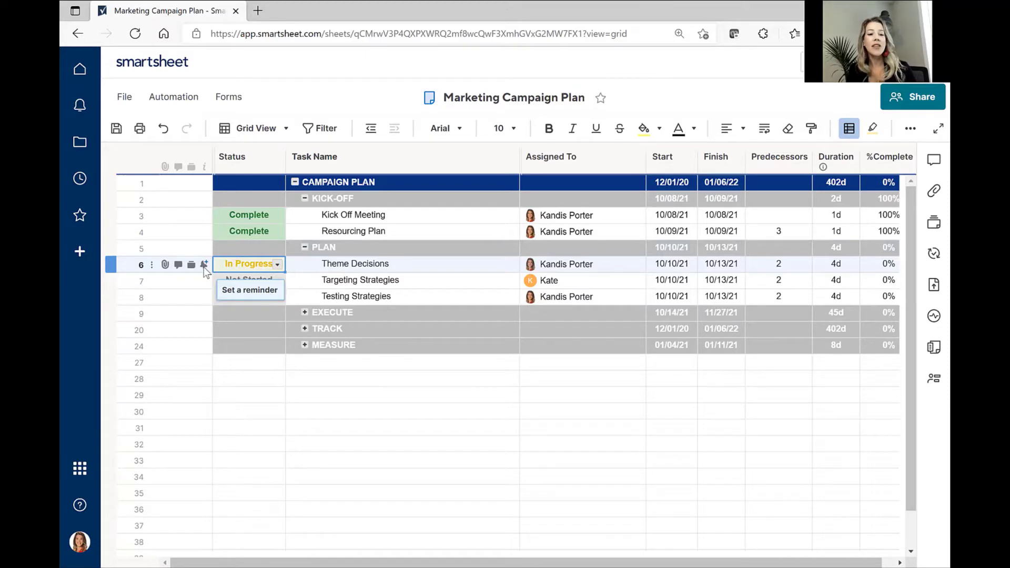
pyautogui.moveTo(191, 265)
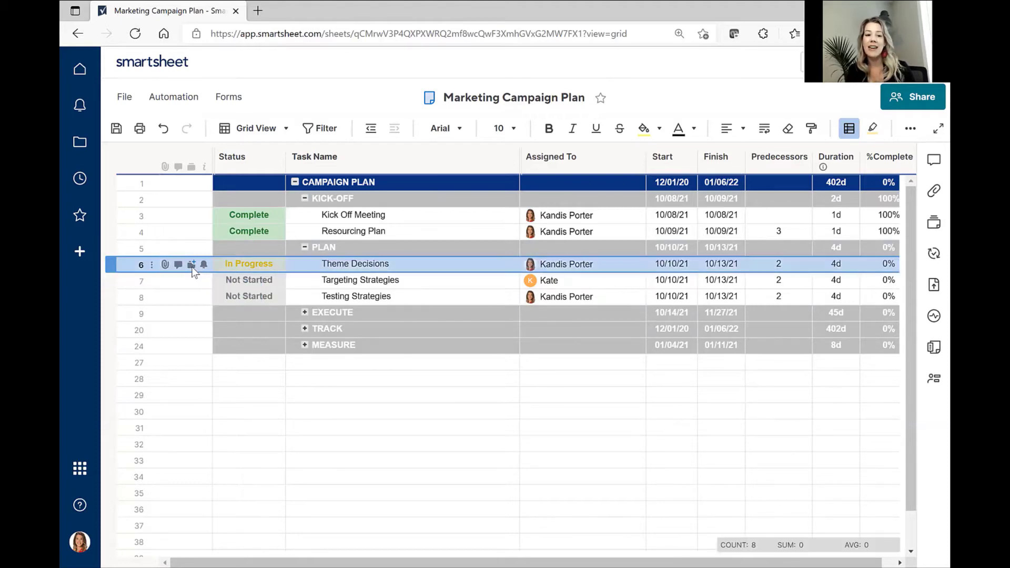
# Step: Start a proof on row 6 and upload the Theme 1 slides file as Version 1
pyautogui.click(164, 265)
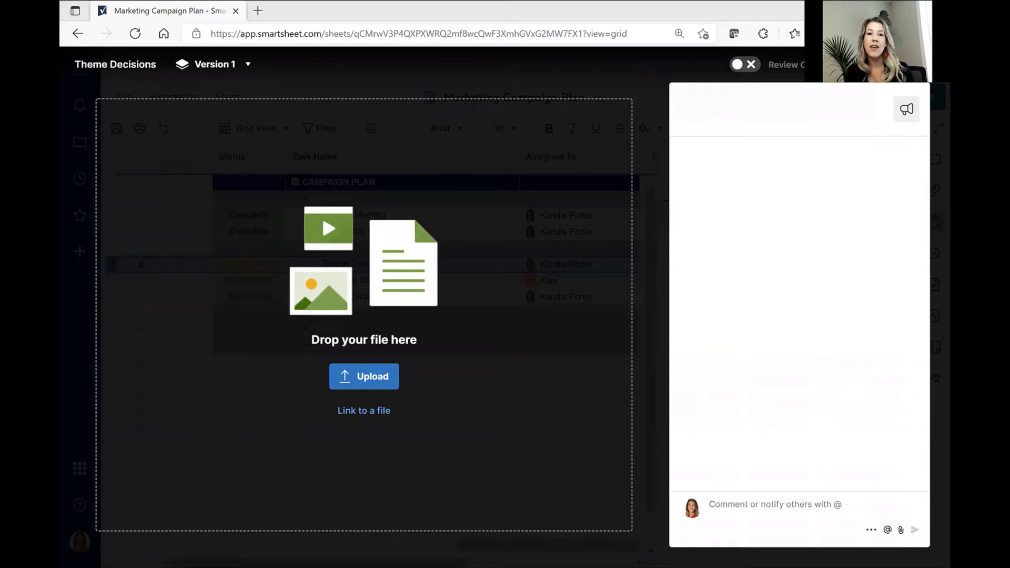
pyautogui.moveTo(531, 173)
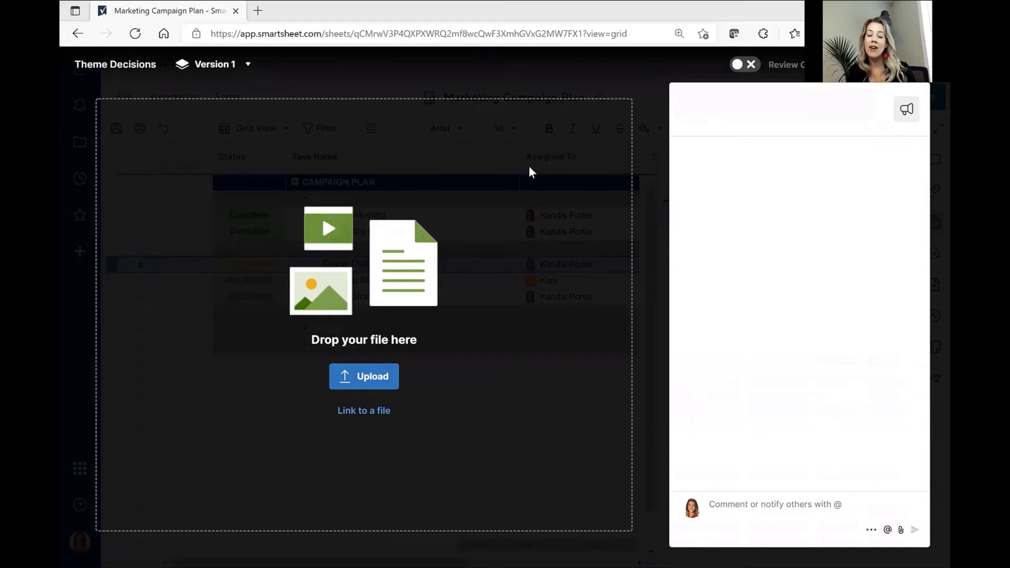
pyautogui.click(363, 376)
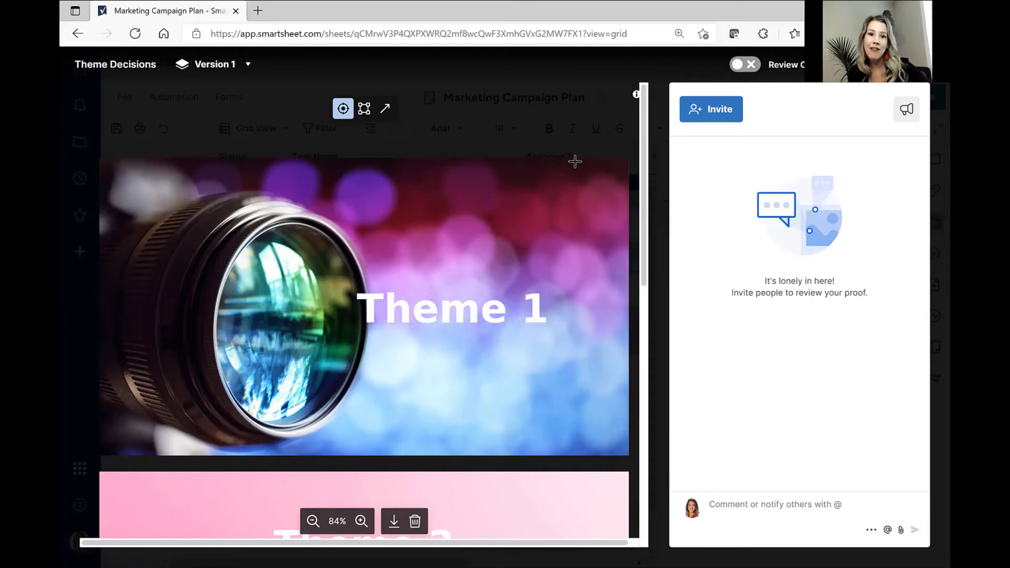
pyautogui.scroll(-3)
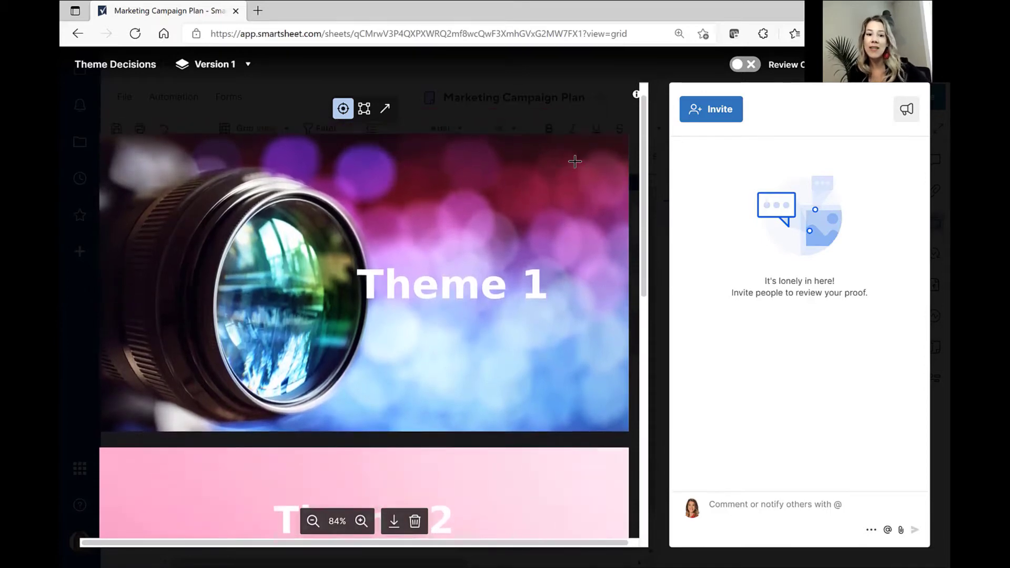
pyautogui.scroll(-3)
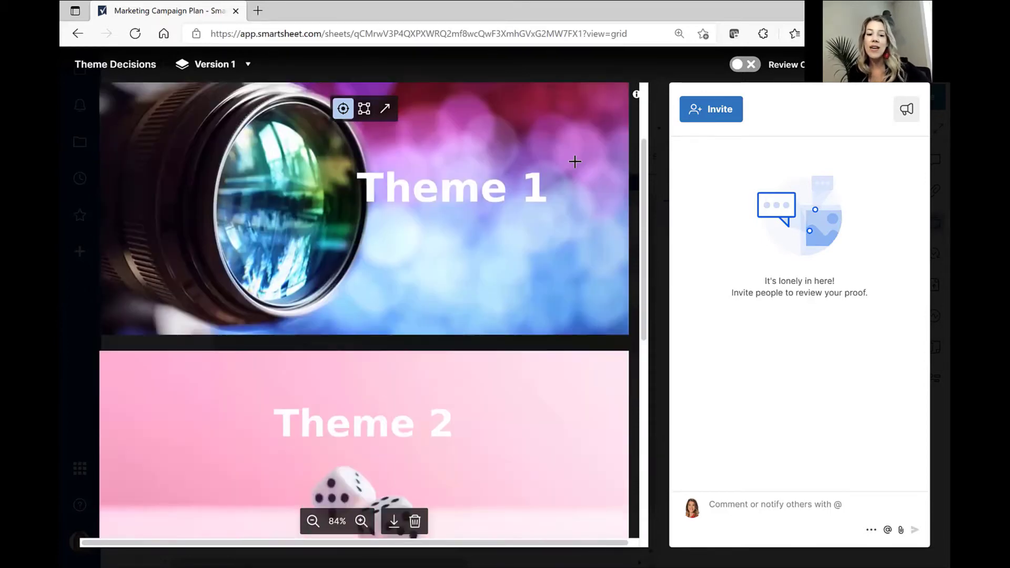
pyautogui.scroll(-3)
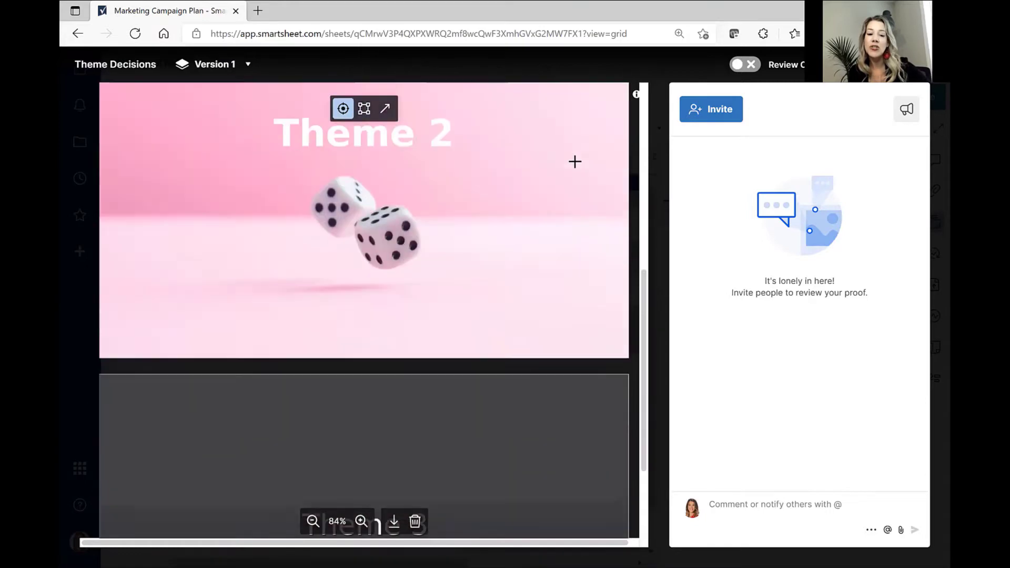
pyautogui.scroll(-3)
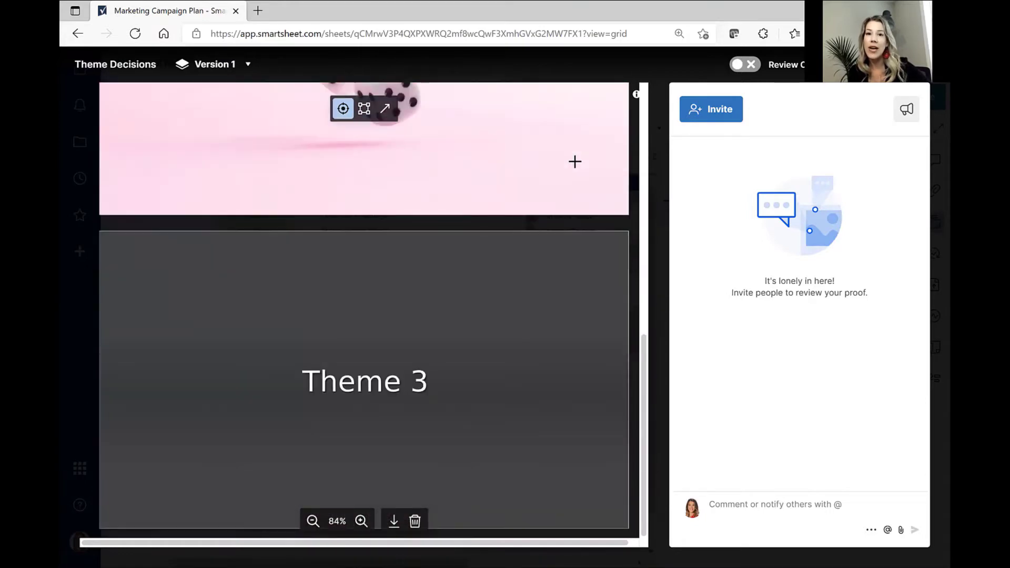
pyautogui.scroll(3)
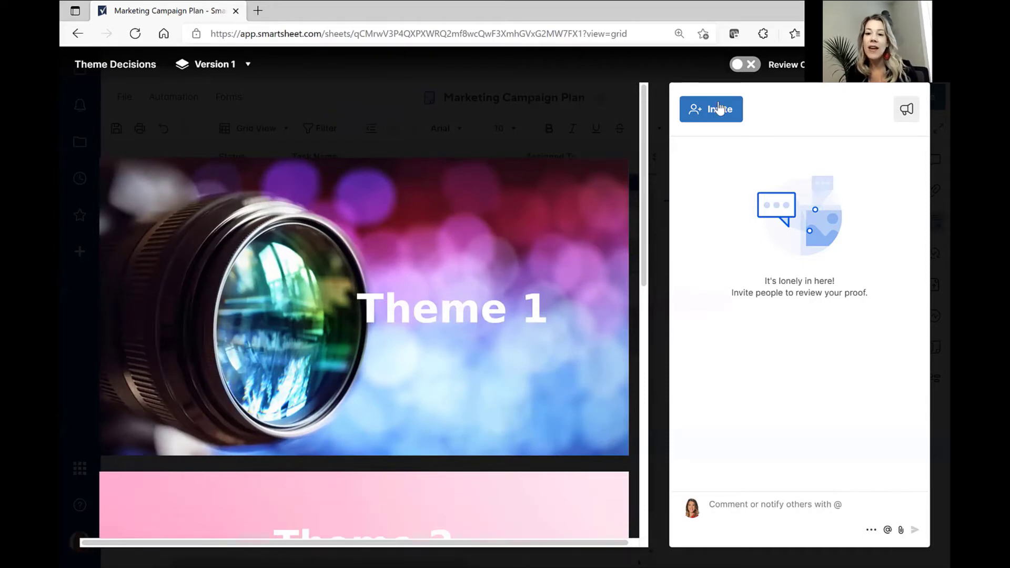
pyautogui.moveTo(721, 84)
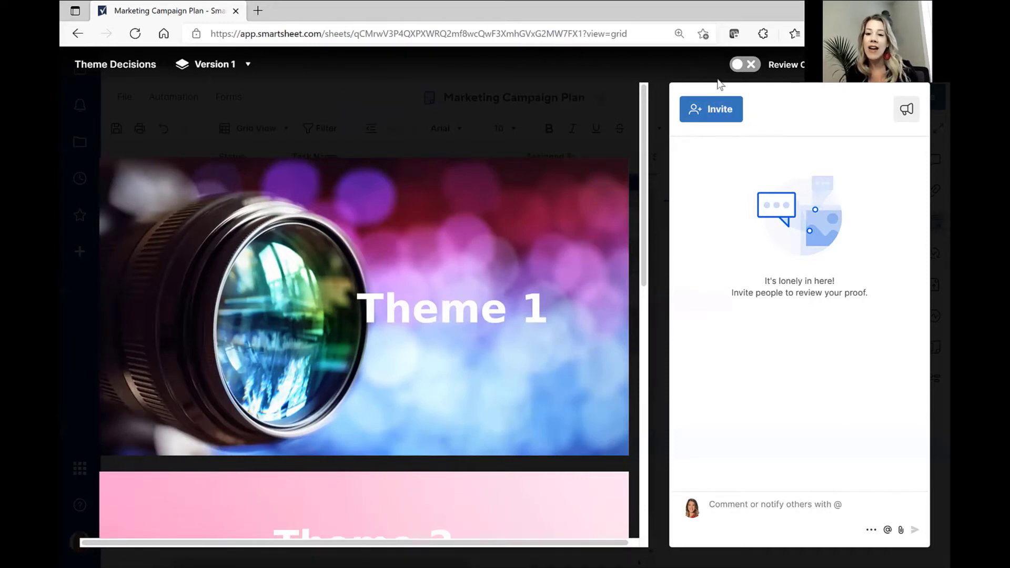
pyautogui.moveTo(717, 134)
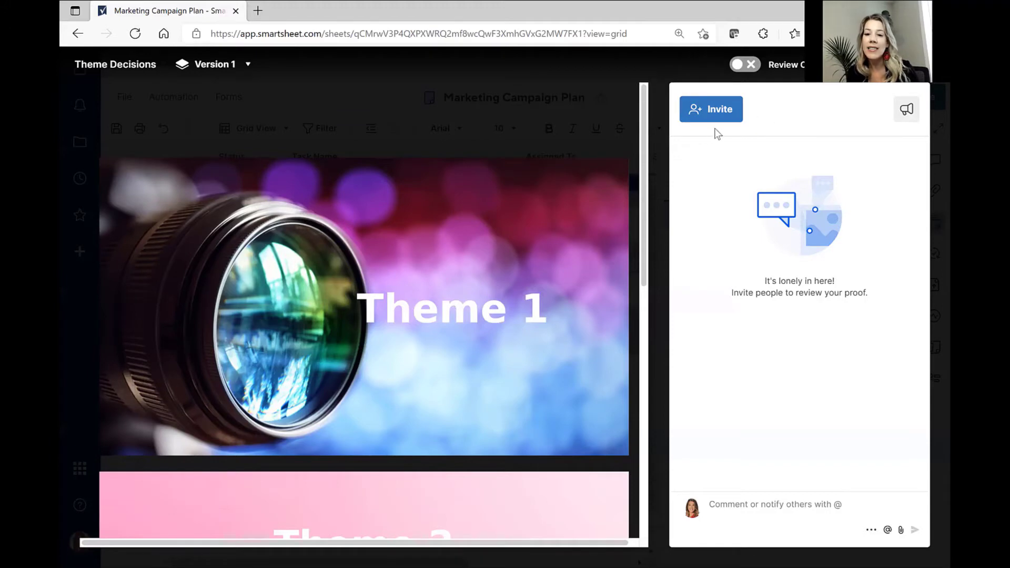
pyautogui.moveTo(700, 118)
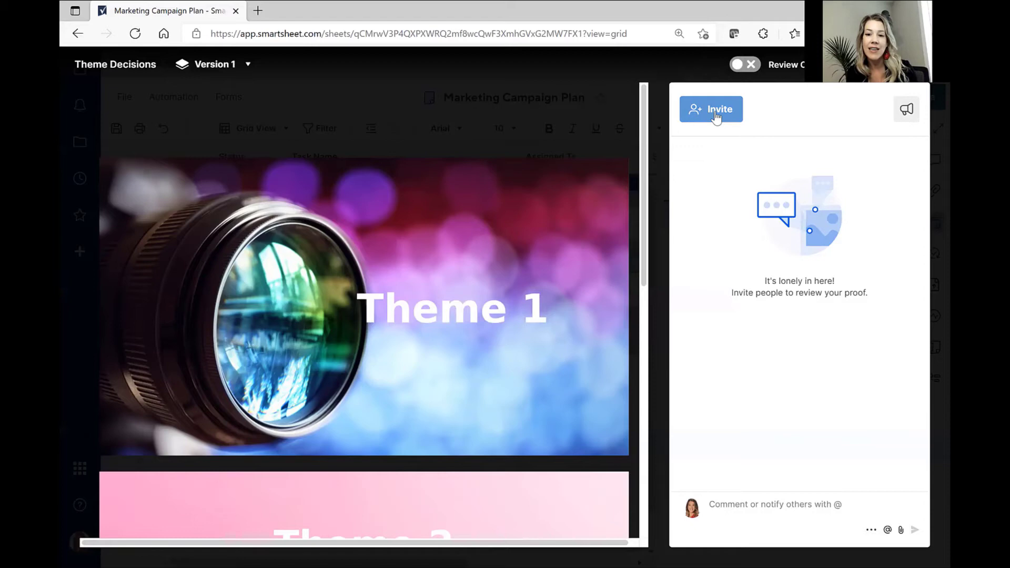
pyautogui.click(712, 109)
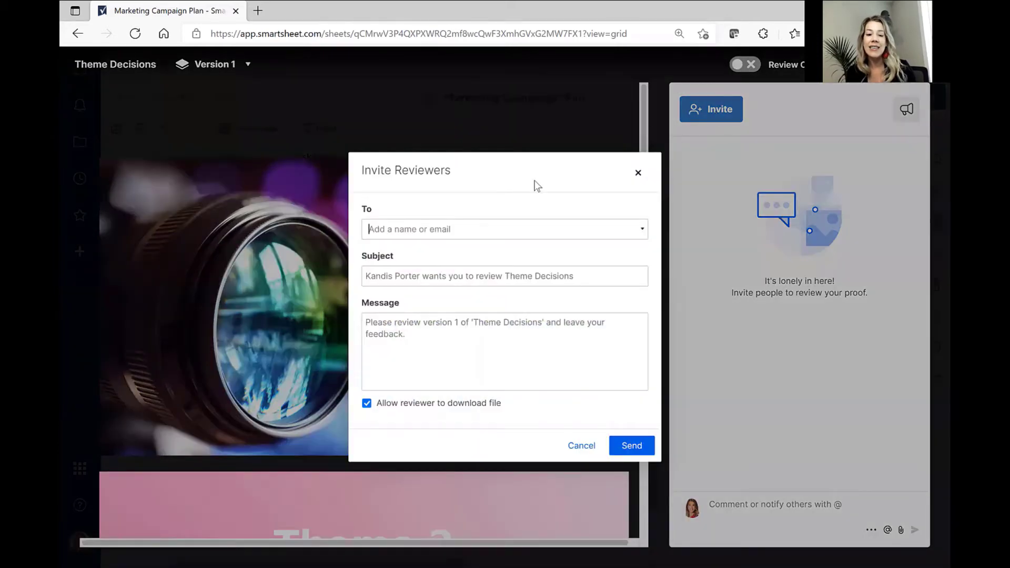
pyautogui.moveTo(528, 216)
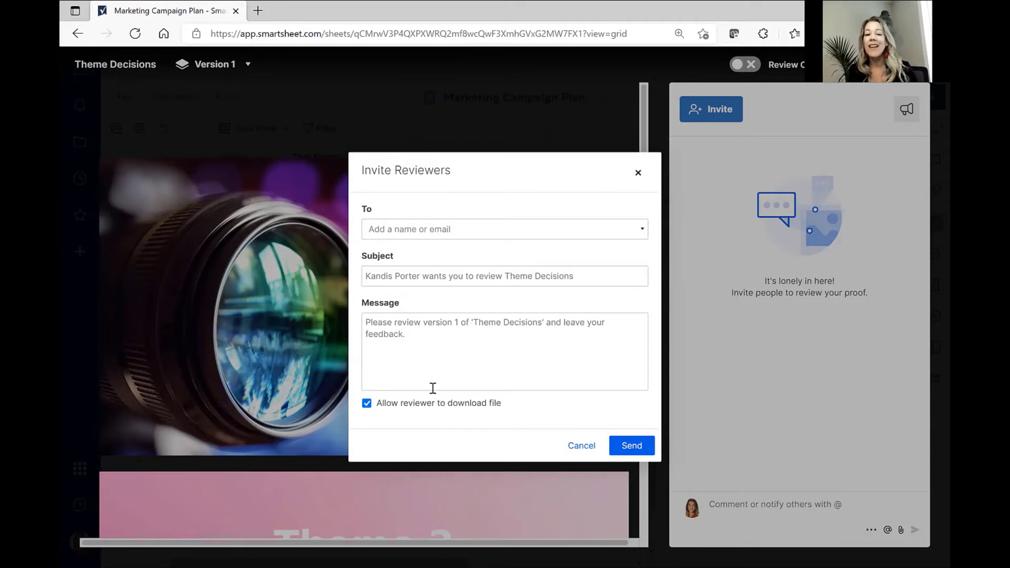
pyautogui.moveTo(410, 416)
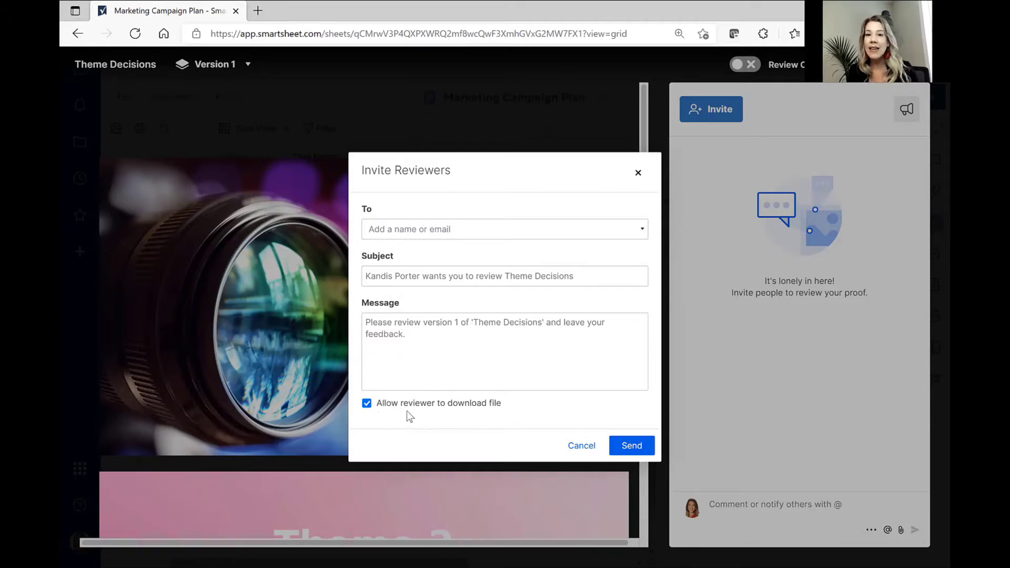
pyautogui.click(367, 402)
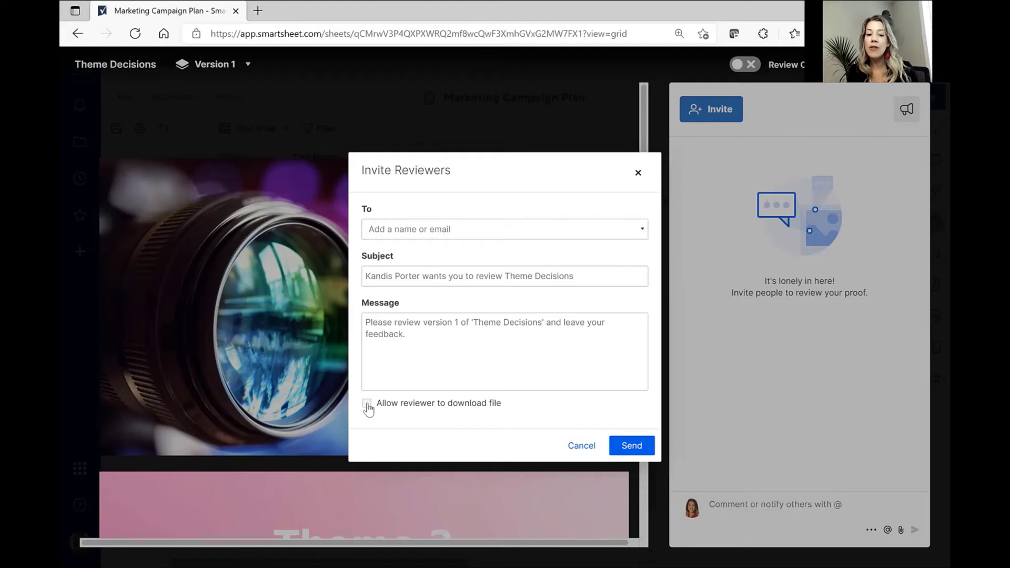
pyautogui.click(366, 402)
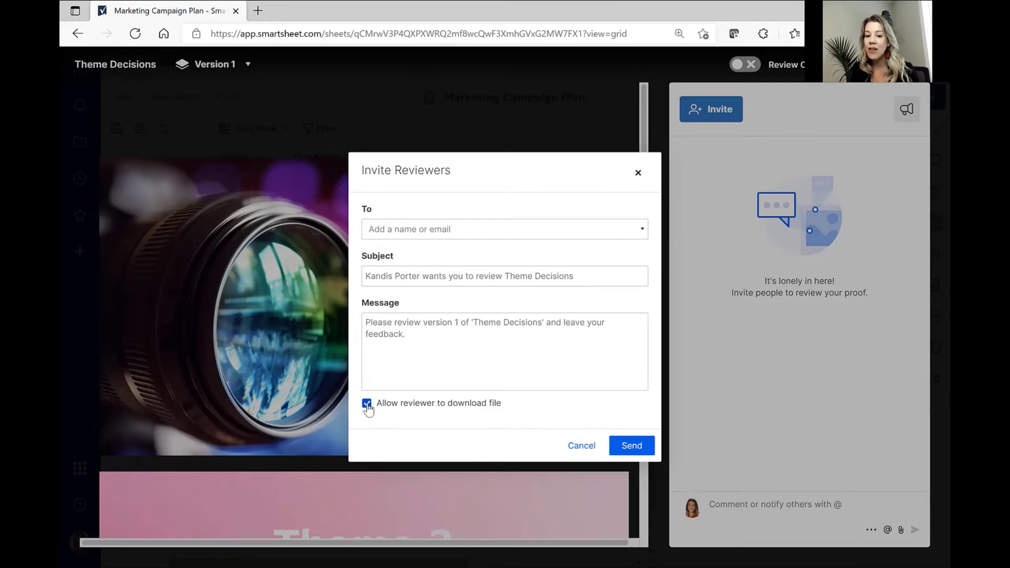
pyautogui.click(367, 403)
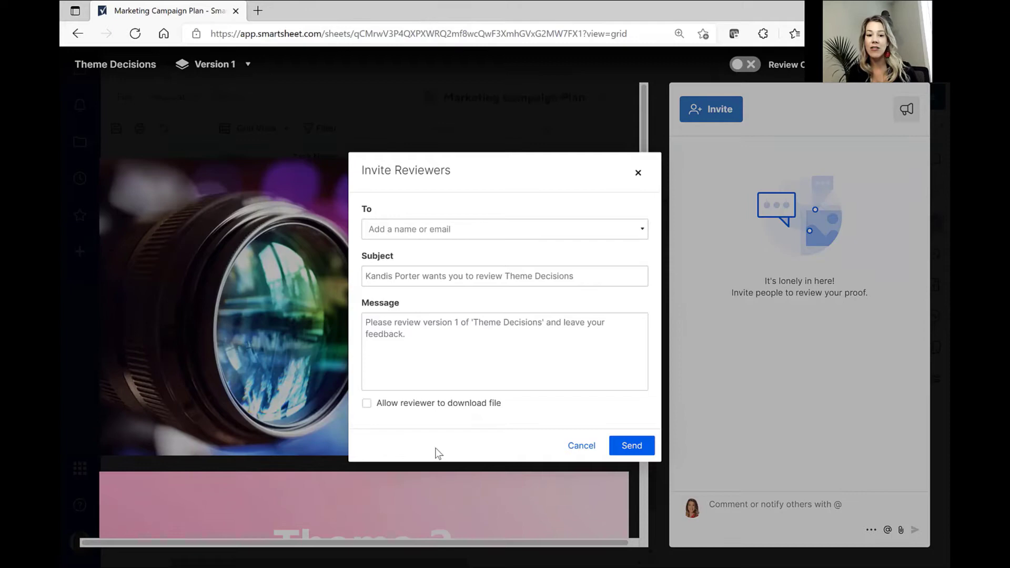
pyautogui.click(367, 403)
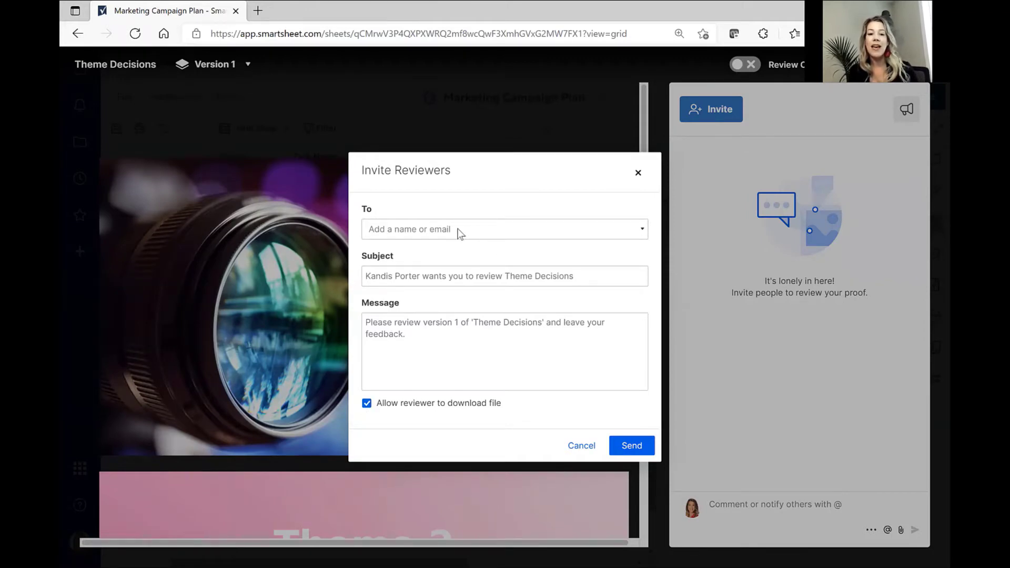
pyautogui.moveTo(451, 258)
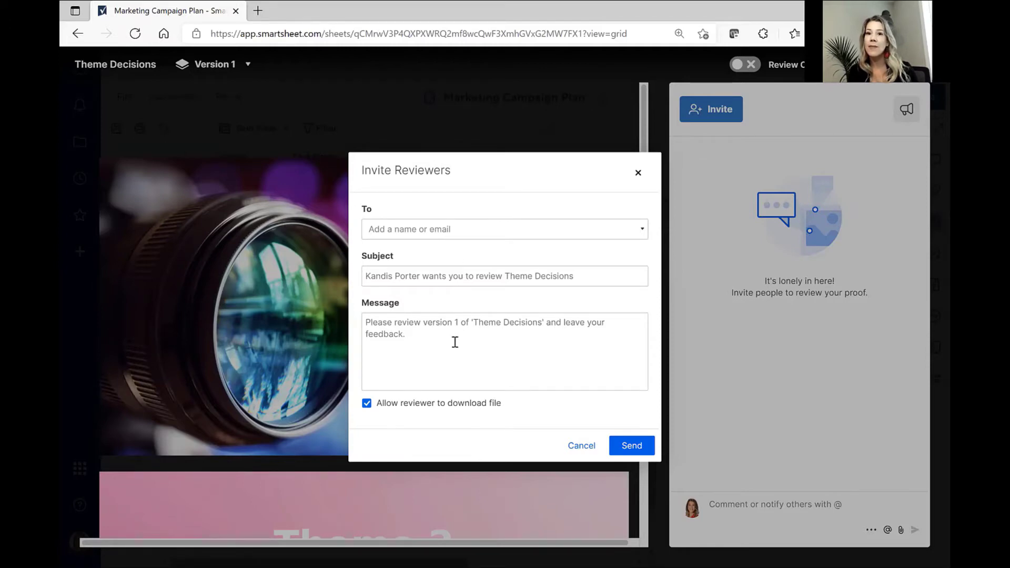
pyautogui.moveTo(400, 417)
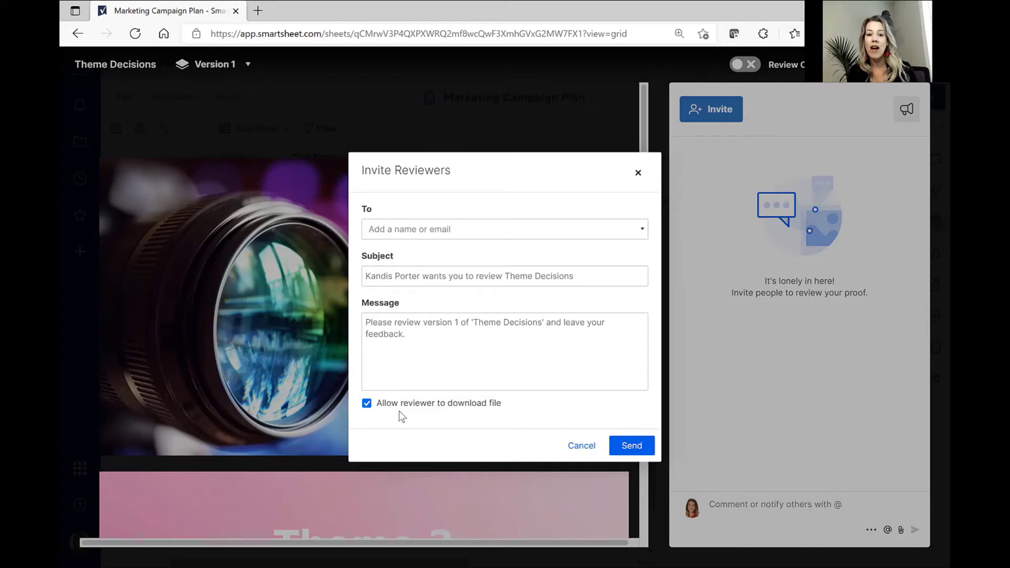
pyautogui.click(367, 403)
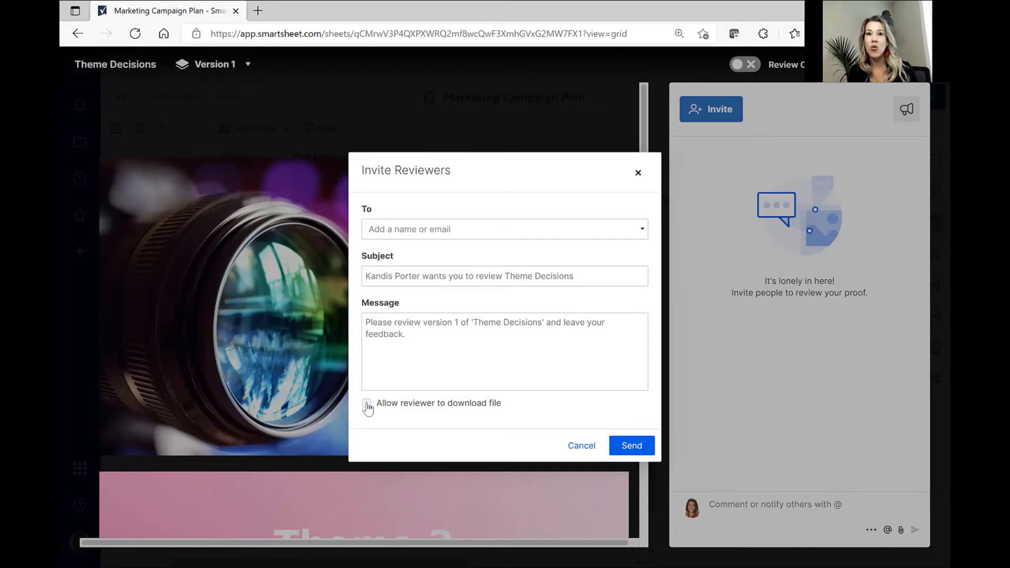
pyautogui.click(367, 403)
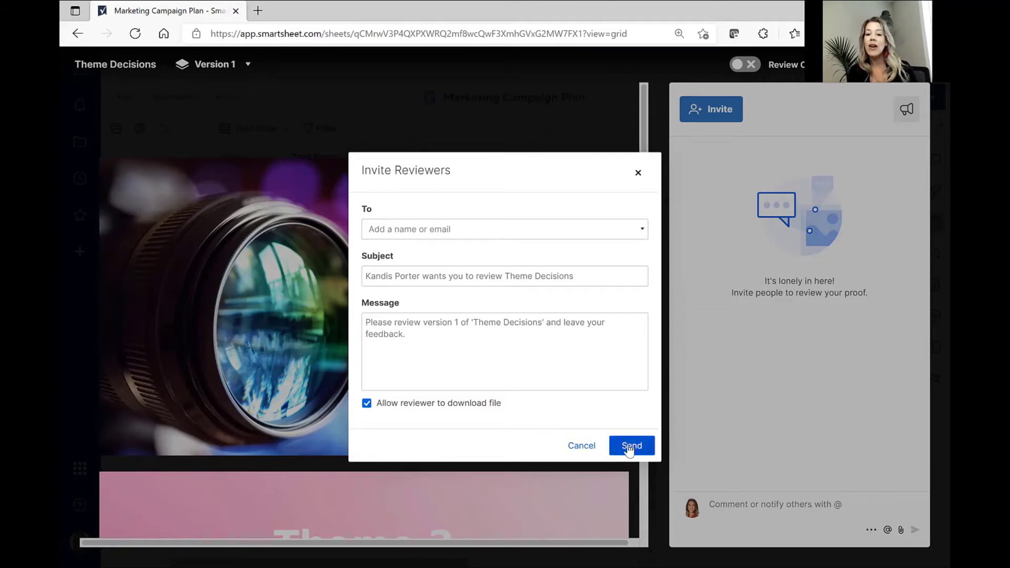
pyautogui.moveTo(631, 454)
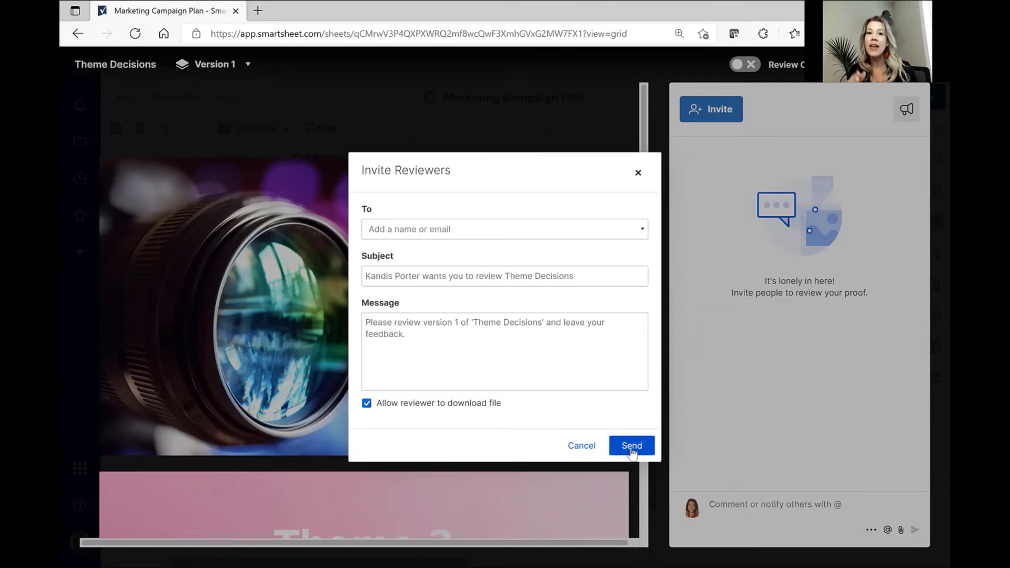
pyautogui.moveTo(660, 229)
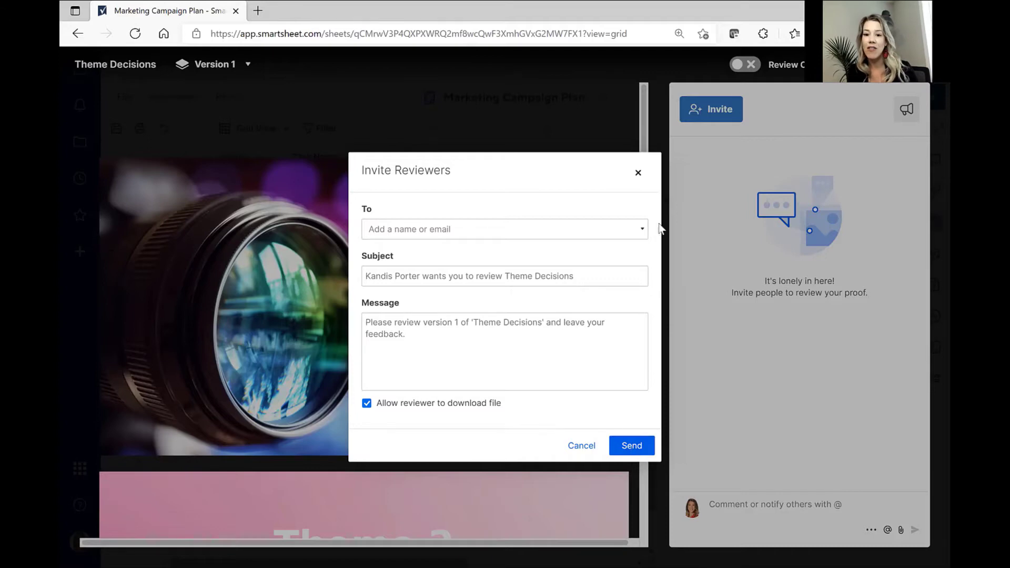
pyautogui.click(638, 172)
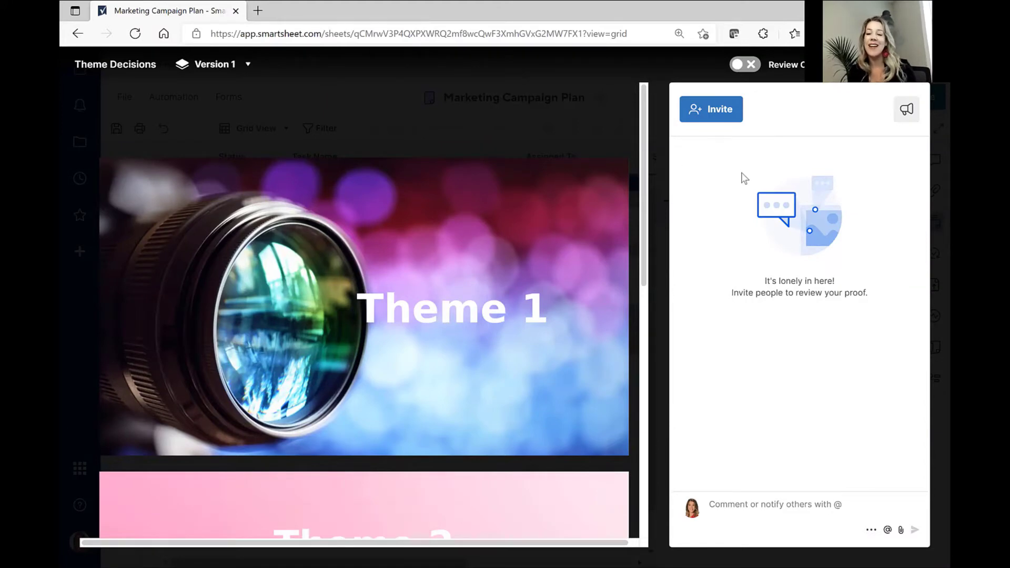
pyautogui.moveTo(765, 509)
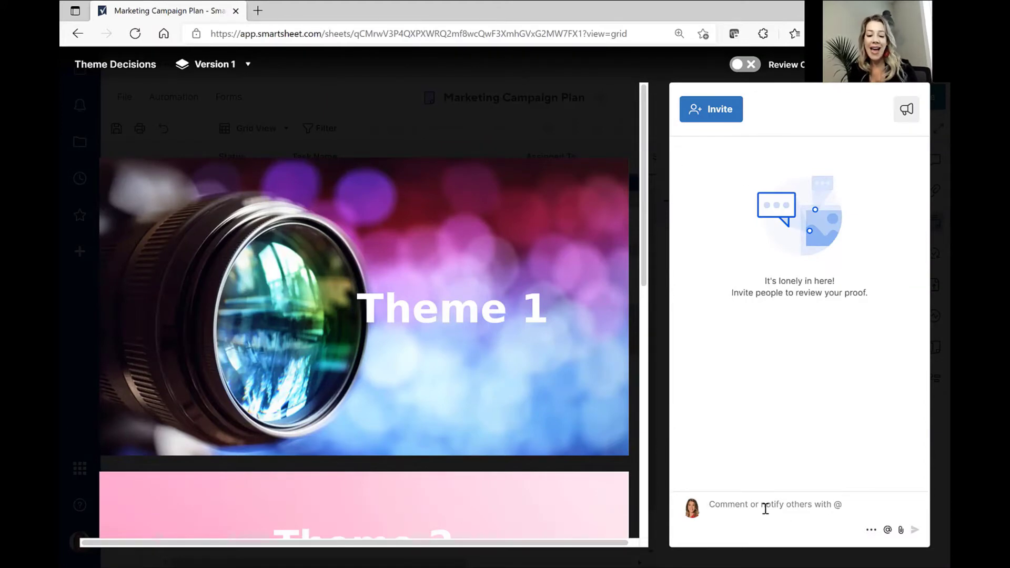
# Step: Post a comment mentioning Kate: 'please provide your feedback on the three themes I'm sharing'
pyautogui.write('@')
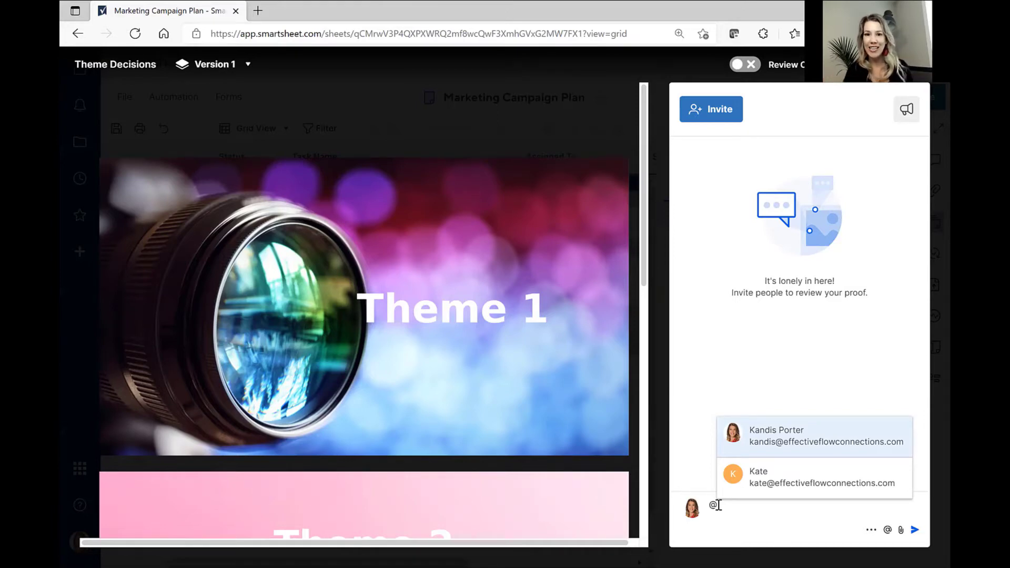
pyautogui.click(814, 477)
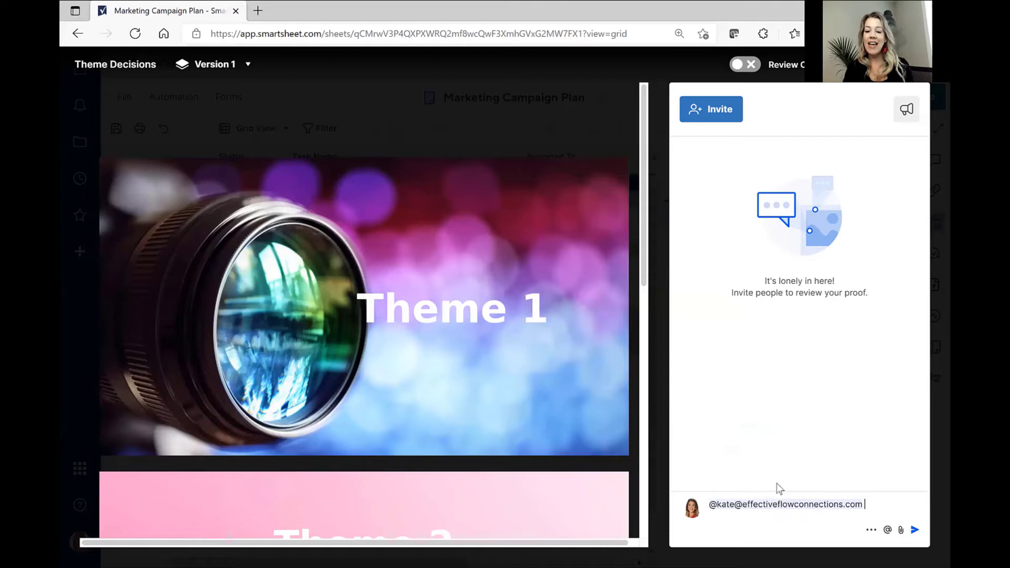
pyautogui.write('please p')
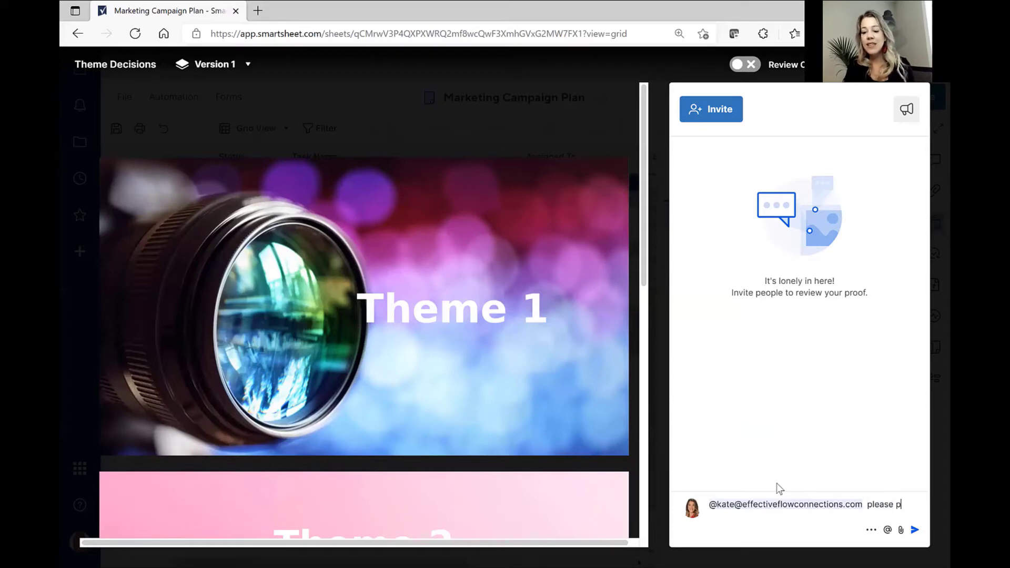
pyautogui.write('rovide your fee')
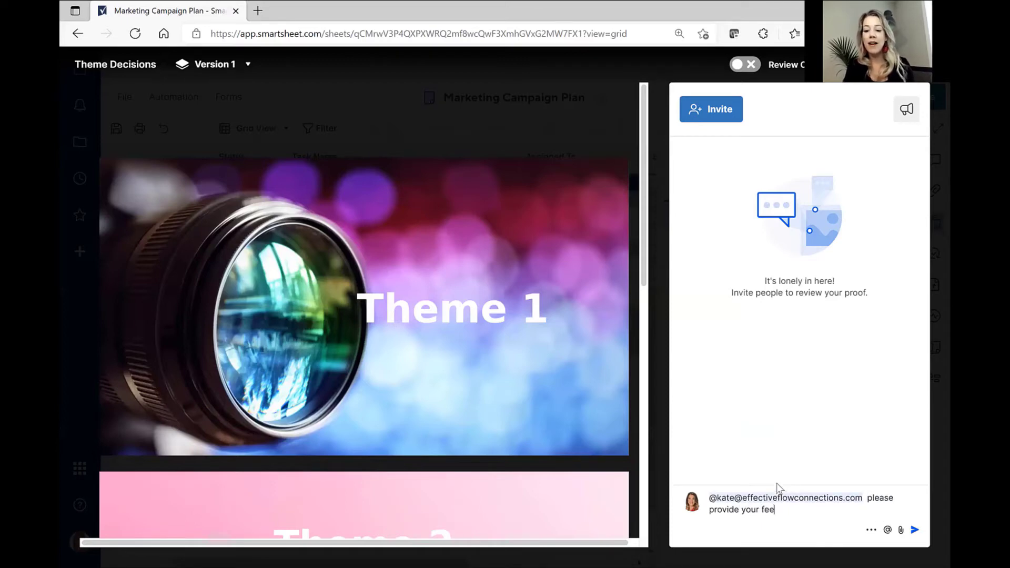
pyautogui.write('dback on the thr')
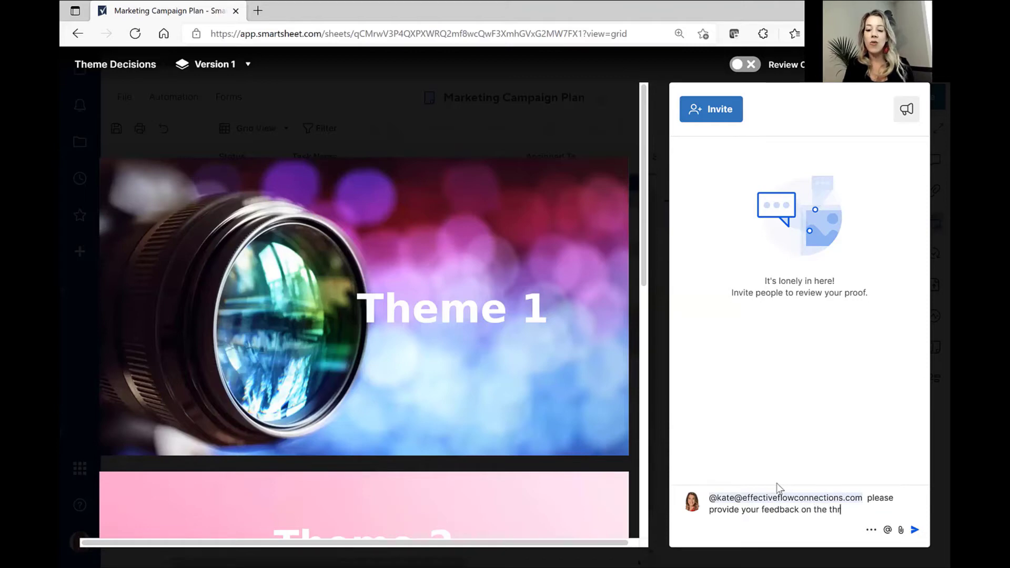
pyautogui.write('ee theme')
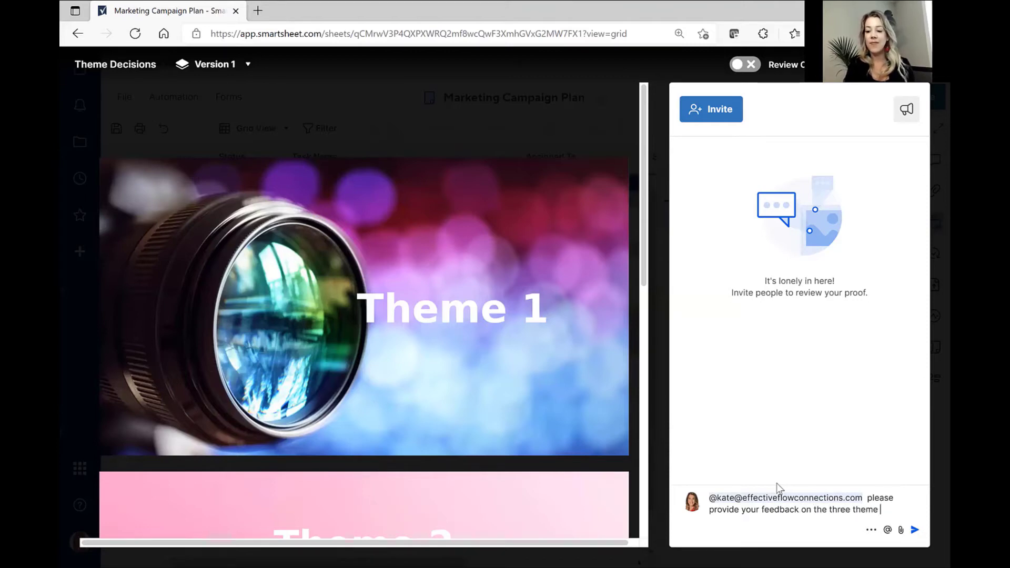
pyautogui.write('s I')
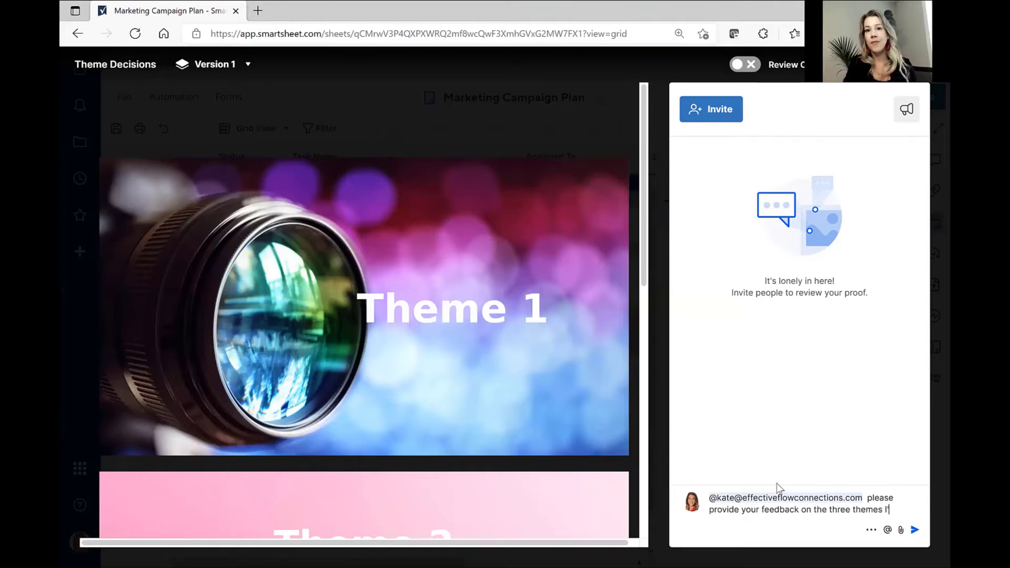
pyautogui.write("'m sharing")
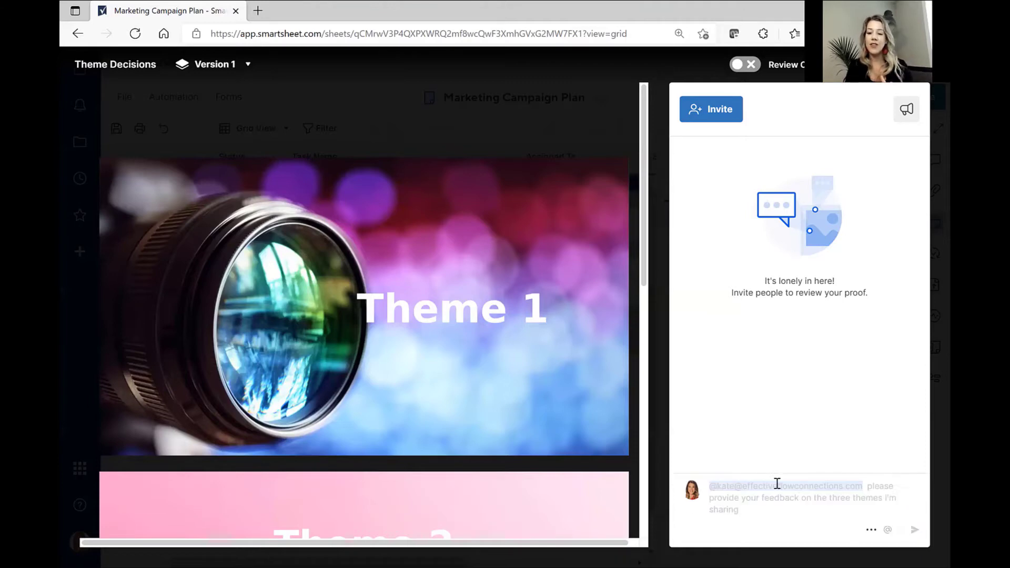
pyautogui.click(915, 530)
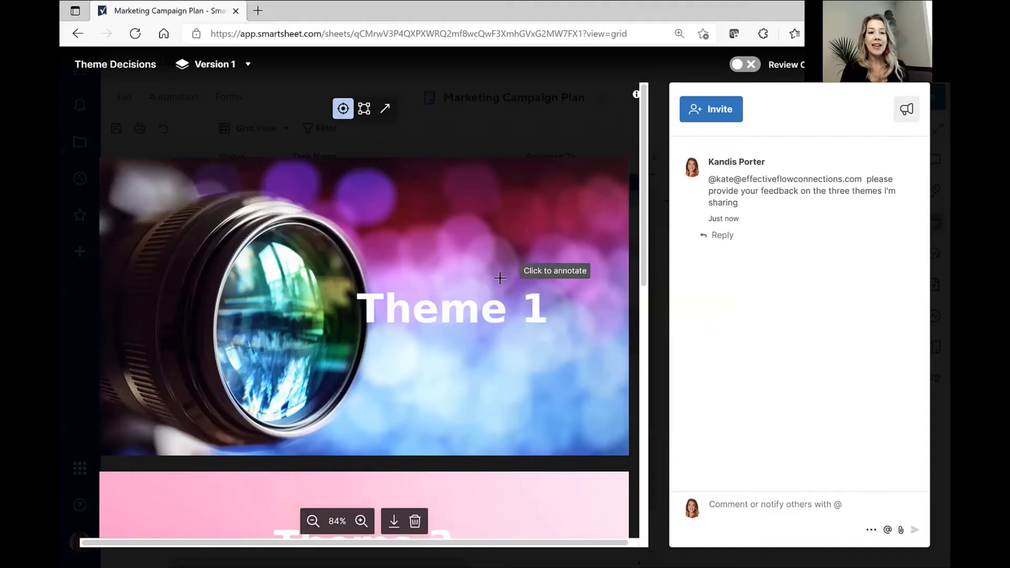
pyautogui.moveTo(465, 224)
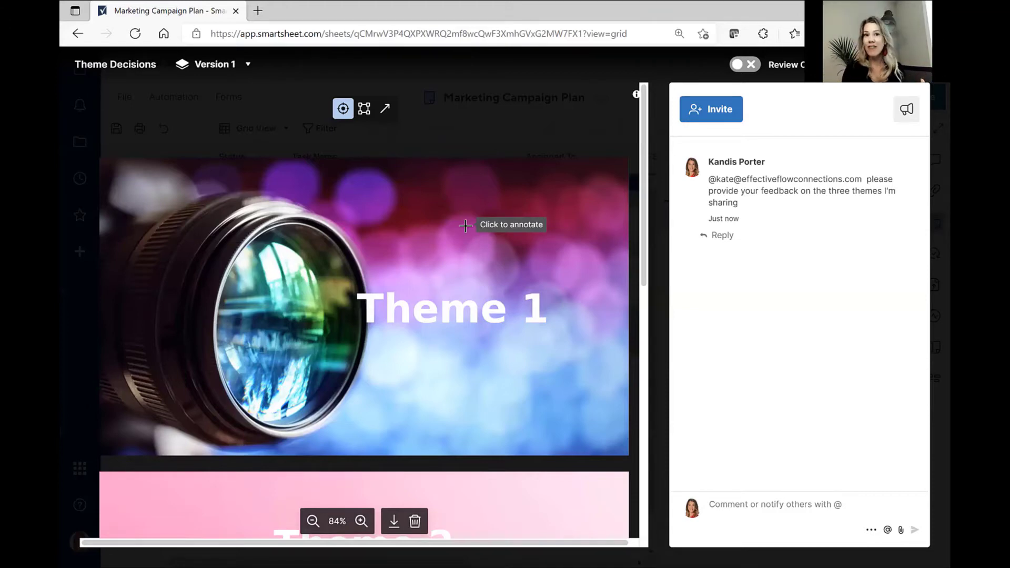
pyautogui.moveTo(343, 108)
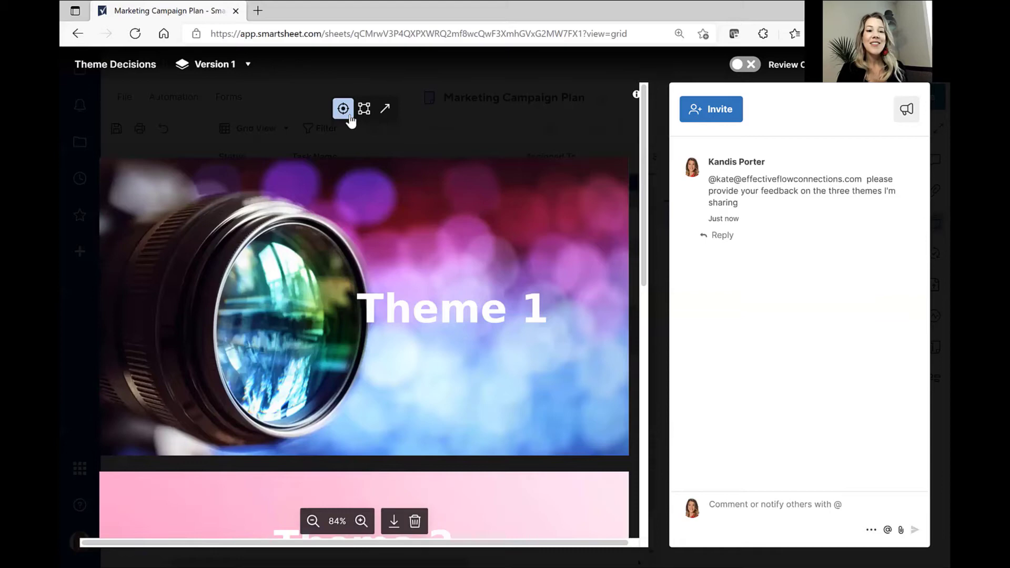
pyautogui.moveTo(342, 107)
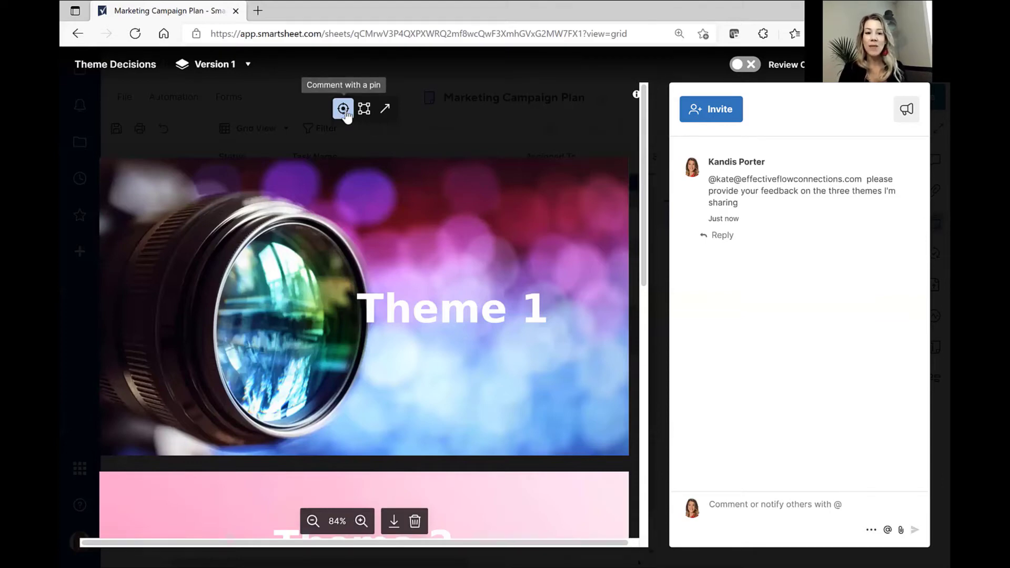
# Step: Pin a 'Love the camera!' comment on the camera lens in Theme 1
pyautogui.click(343, 108)
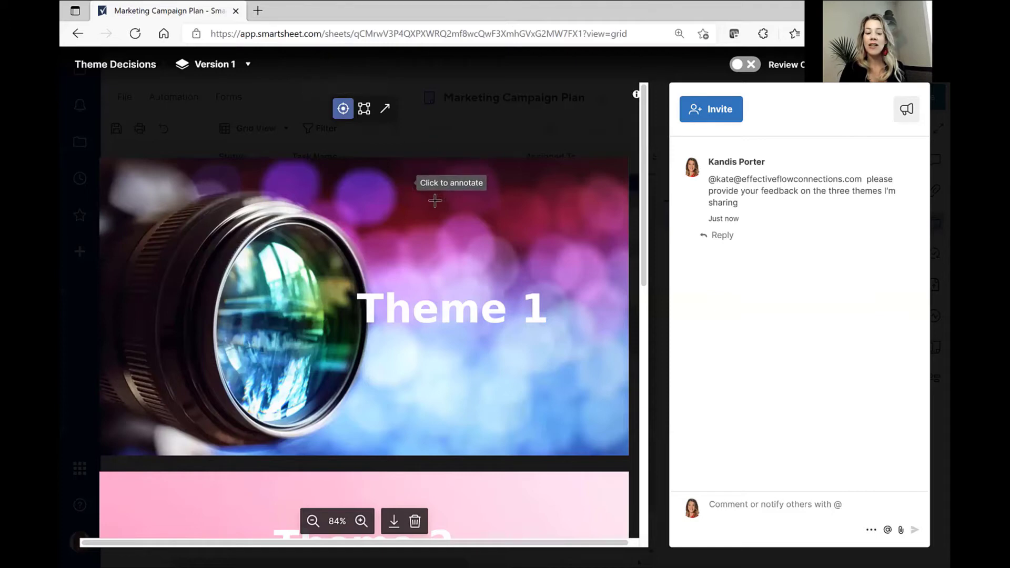
pyautogui.moveTo(320, 282)
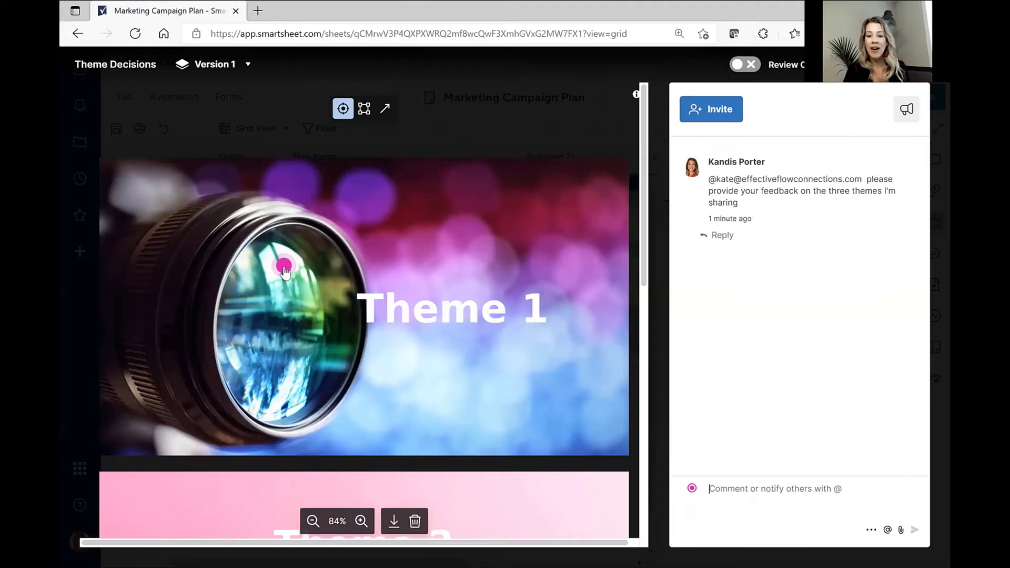
pyautogui.write('Love t')
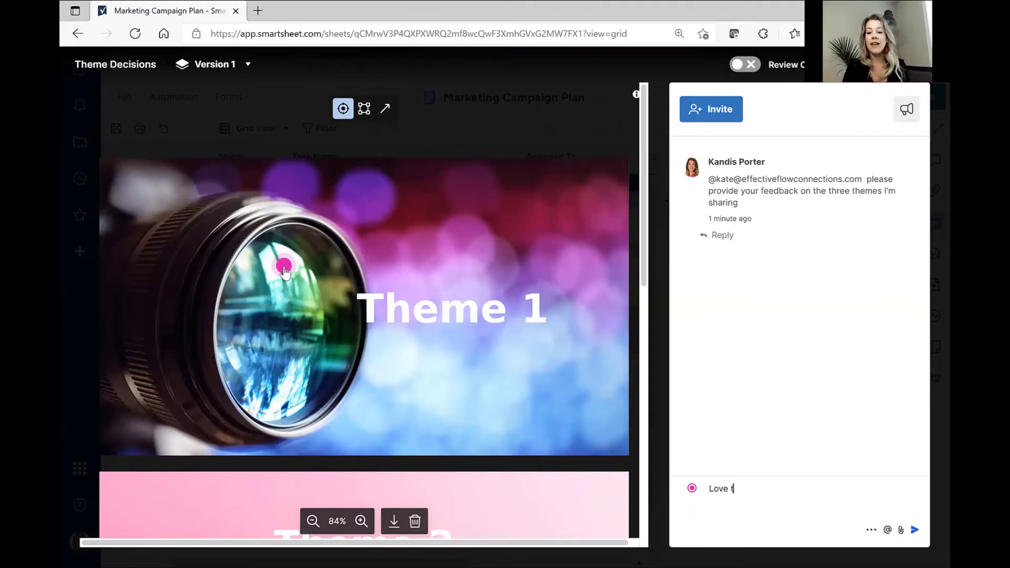
pyautogui.write('he camera!')
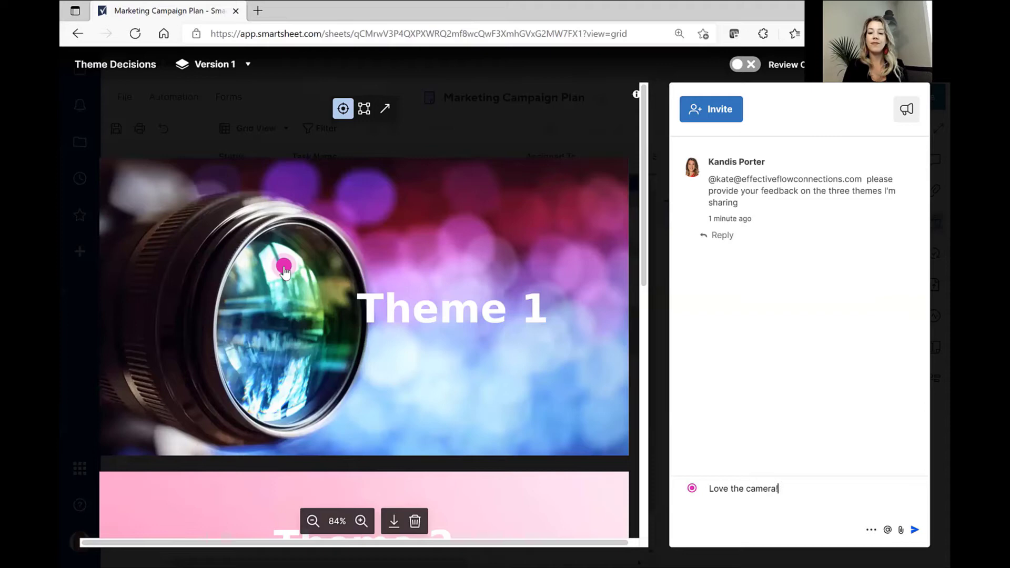
pyautogui.click(914, 530)
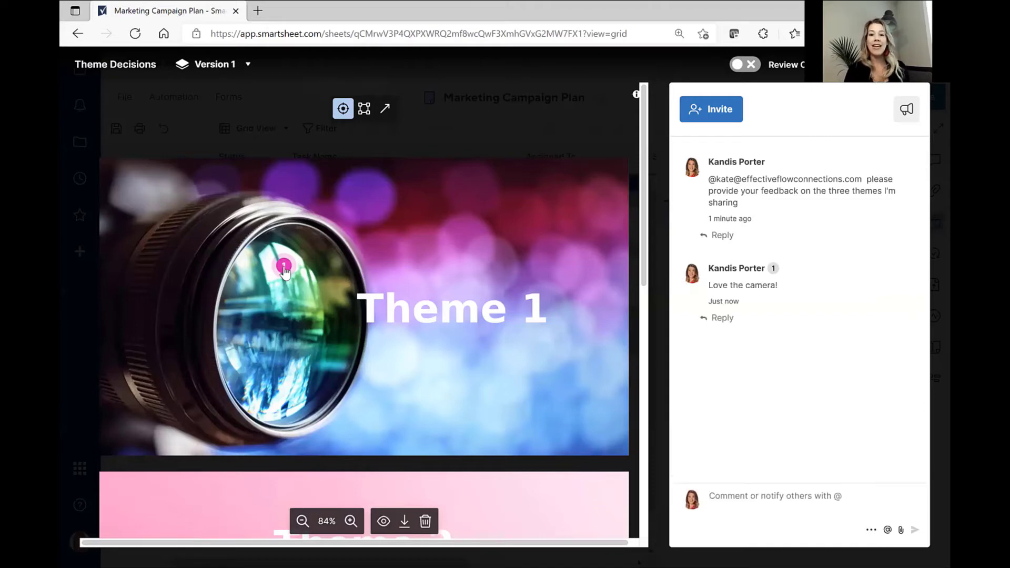
pyautogui.moveTo(456, 174)
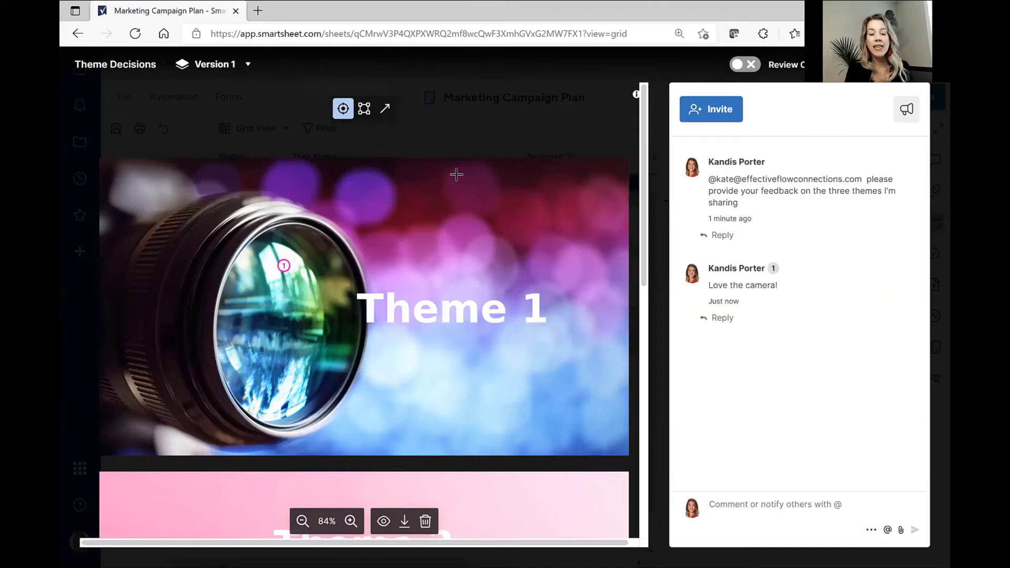
pyautogui.moveTo(305, 275)
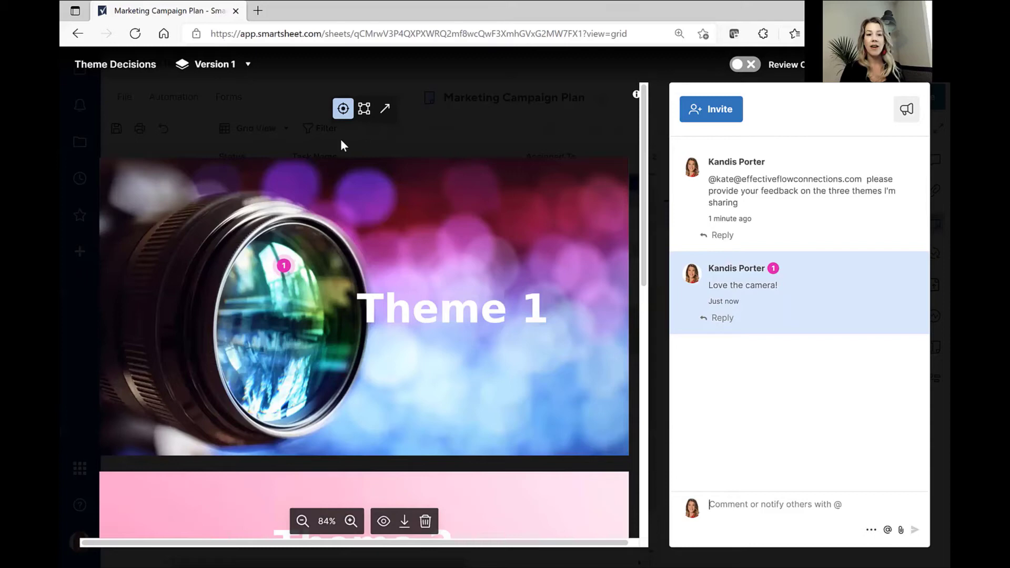
pyautogui.moveTo(364, 109)
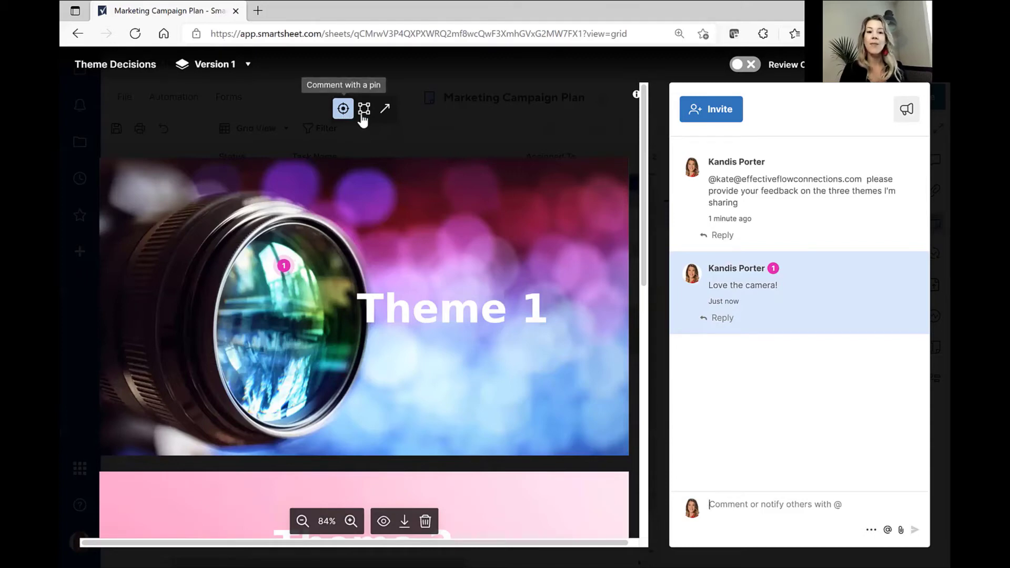
pyautogui.moveTo(364, 108)
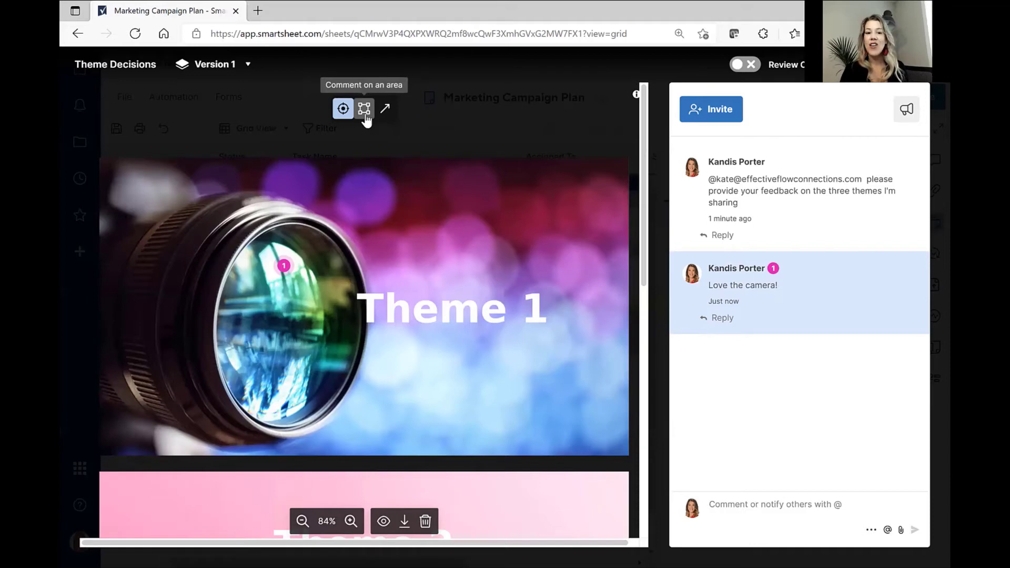
# Step: Post an area comment 'Can we have darker pink?' on the upper-right of Theme 1
pyautogui.click(363, 109)
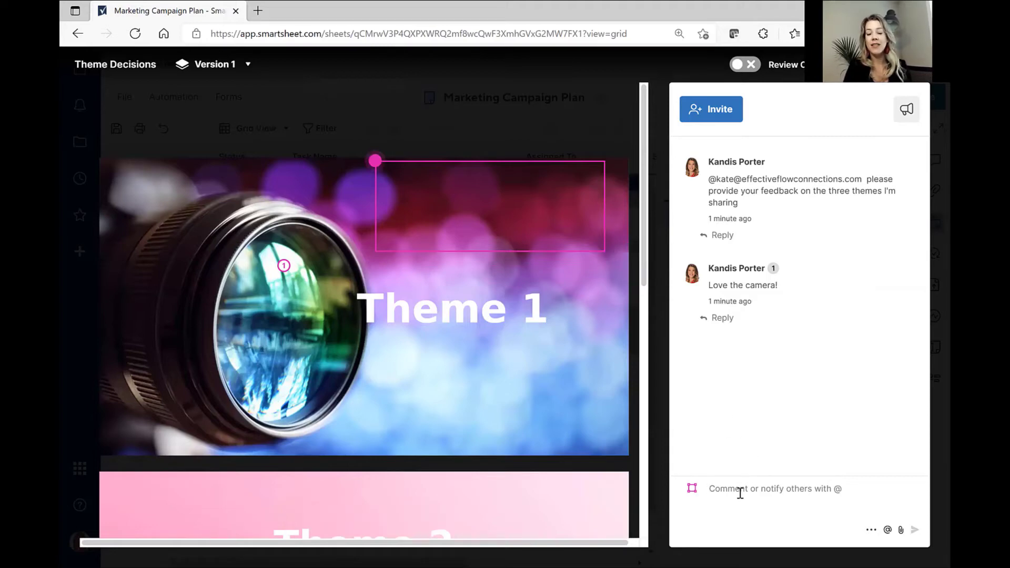
pyautogui.write('Can we')
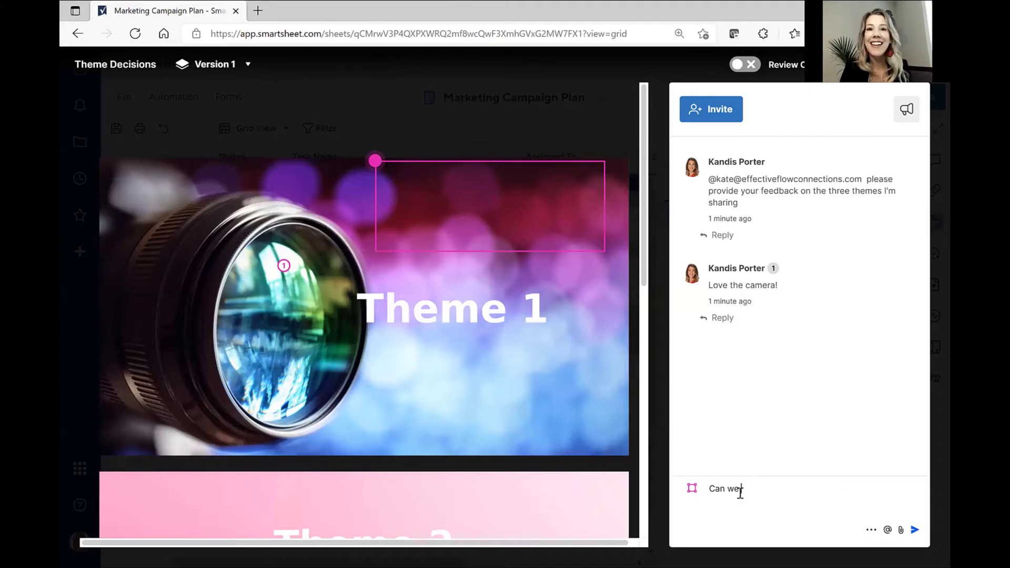
pyautogui.write('ha')
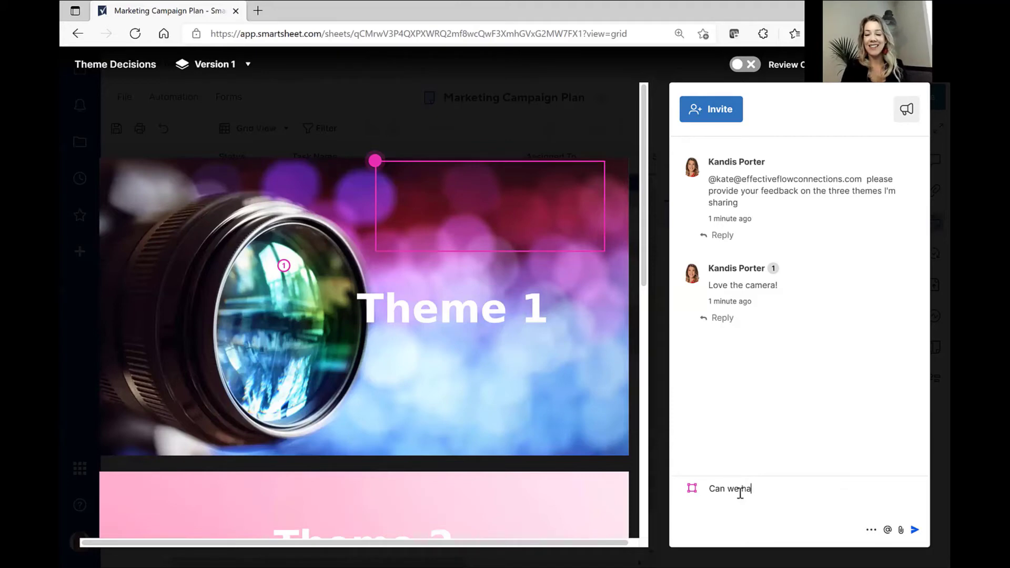
pyautogui.click(915, 530)
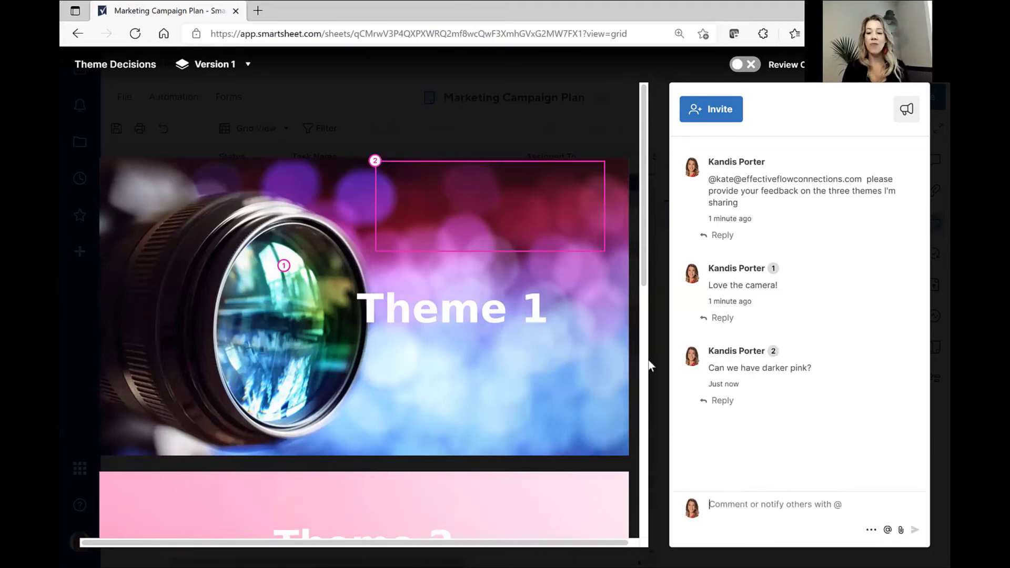
pyautogui.click(374, 160)
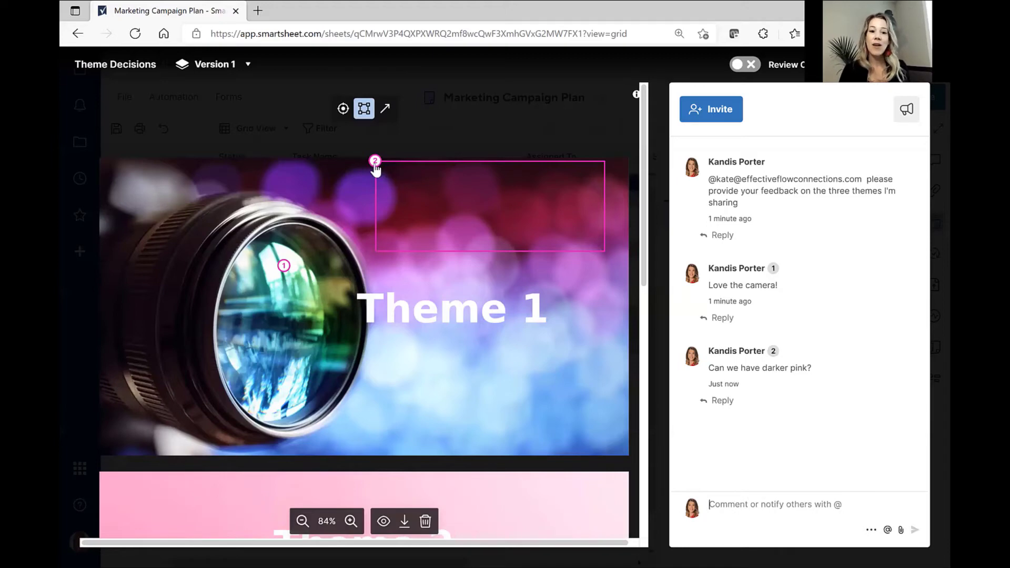
pyautogui.click(759, 368)
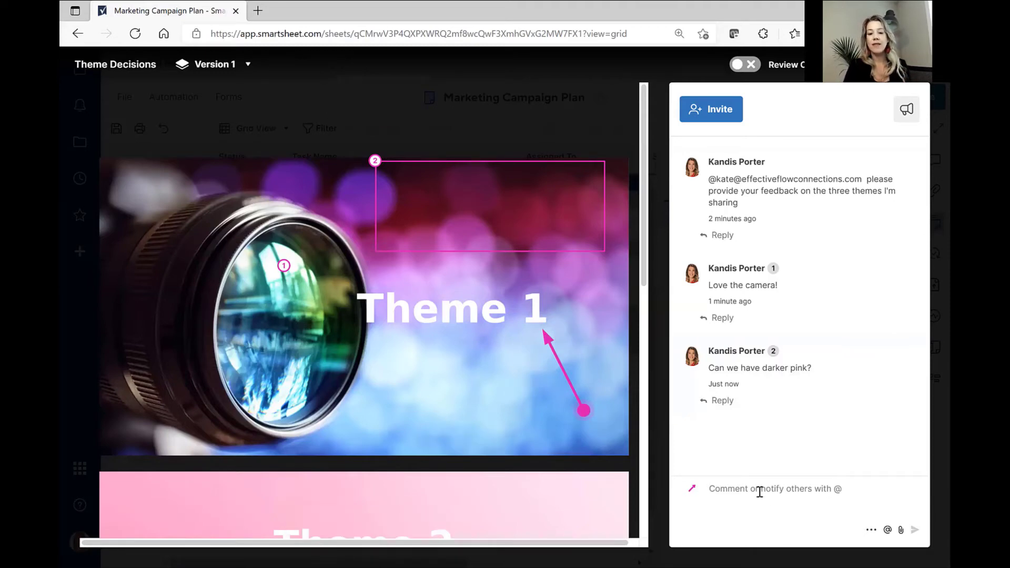
# Step: Post an arrow comment 'Love theme 1' pointing at the Theme 1 title
pyautogui.write('Love theme')
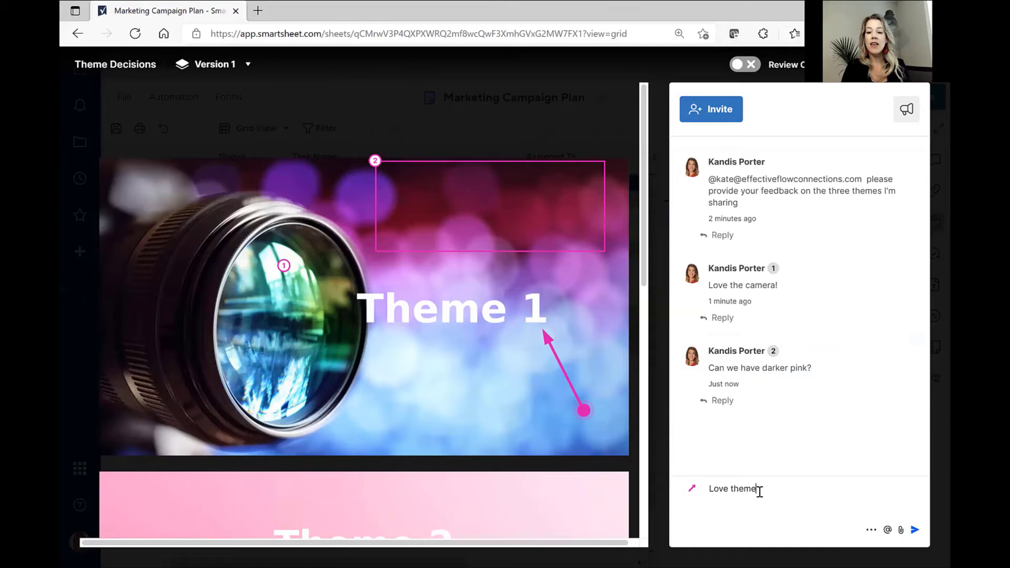
pyautogui.click(914, 531)
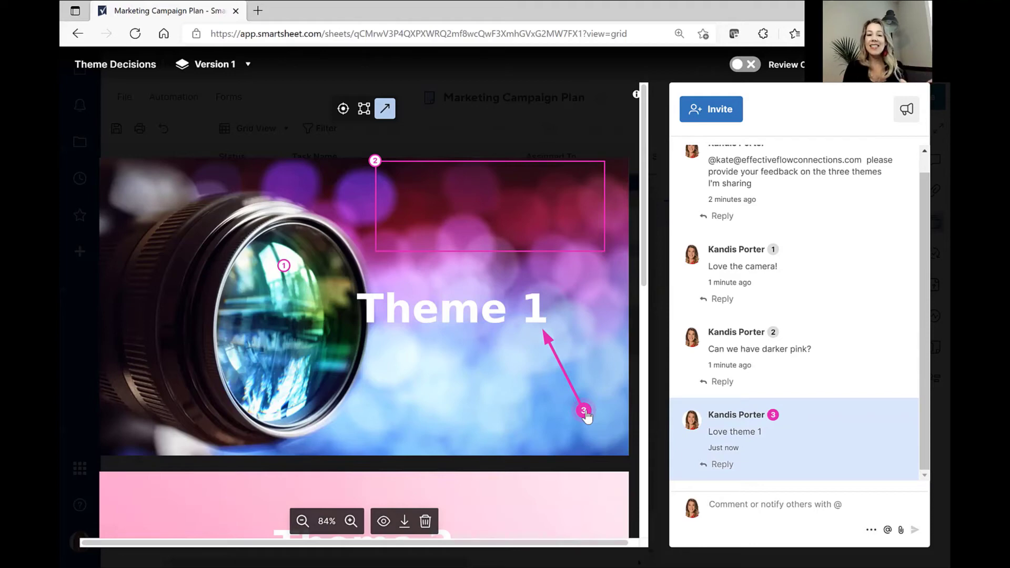
pyautogui.moveTo(692, 171)
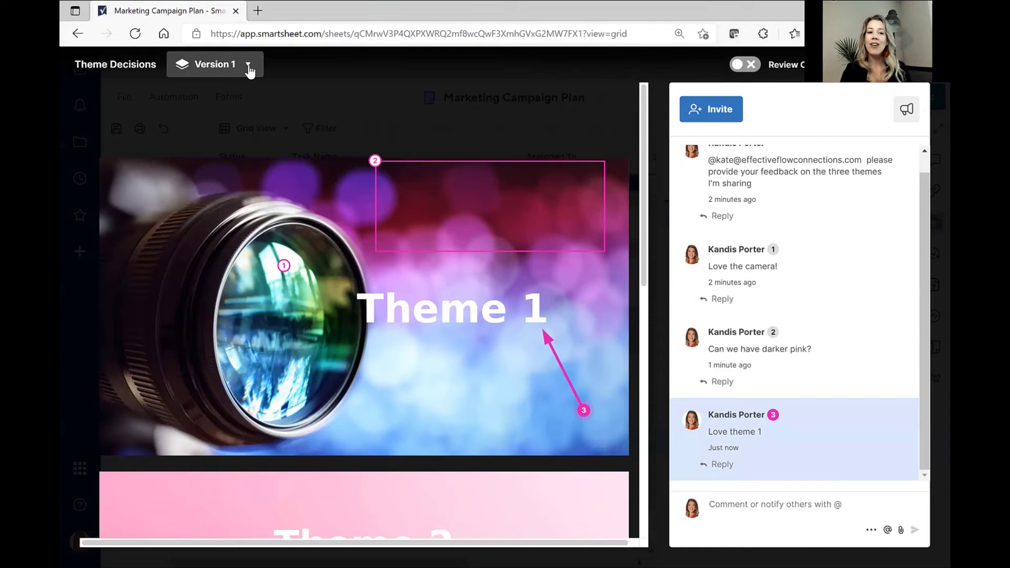
# Step: Upload the updated theme file as a new Version 2 of the proof
pyautogui.click(250, 68)
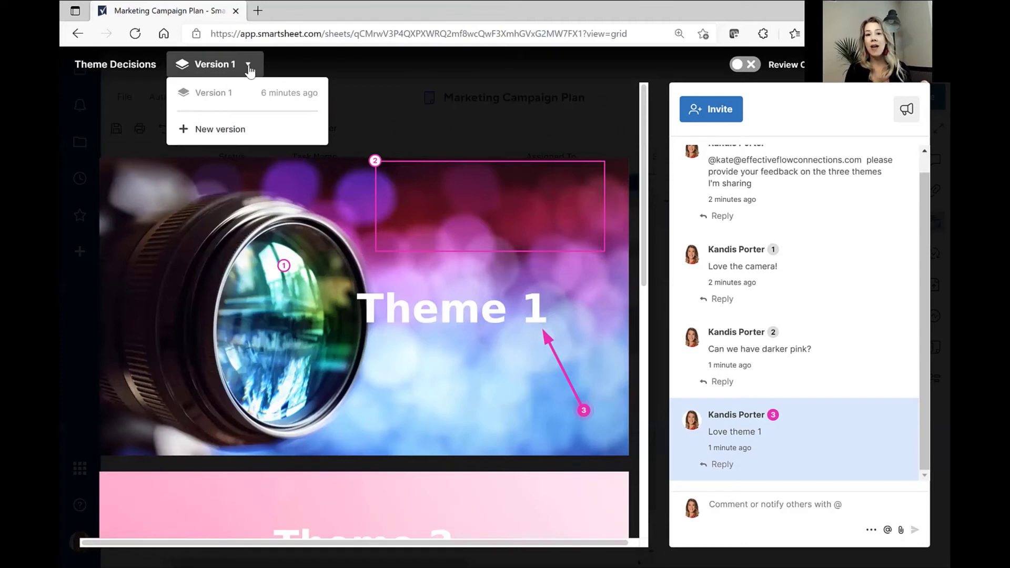
pyautogui.moveTo(219, 129)
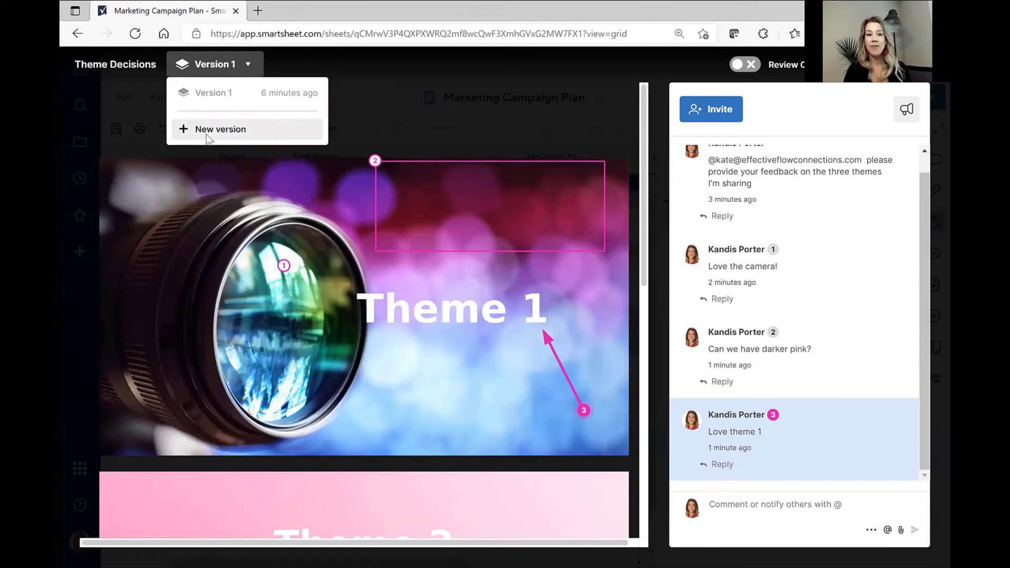
pyautogui.click(220, 129)
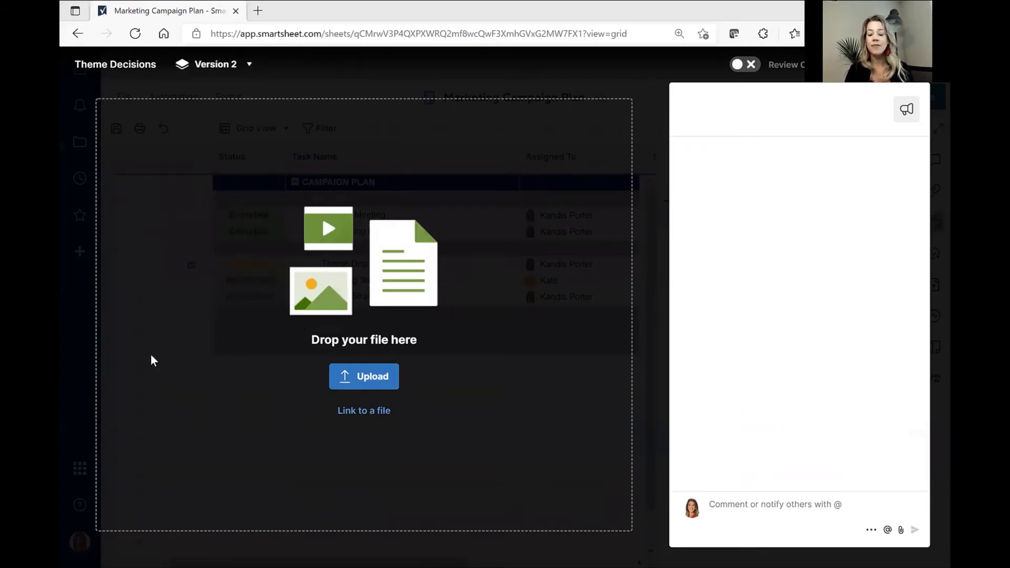
pyautogui.click(364, 376)
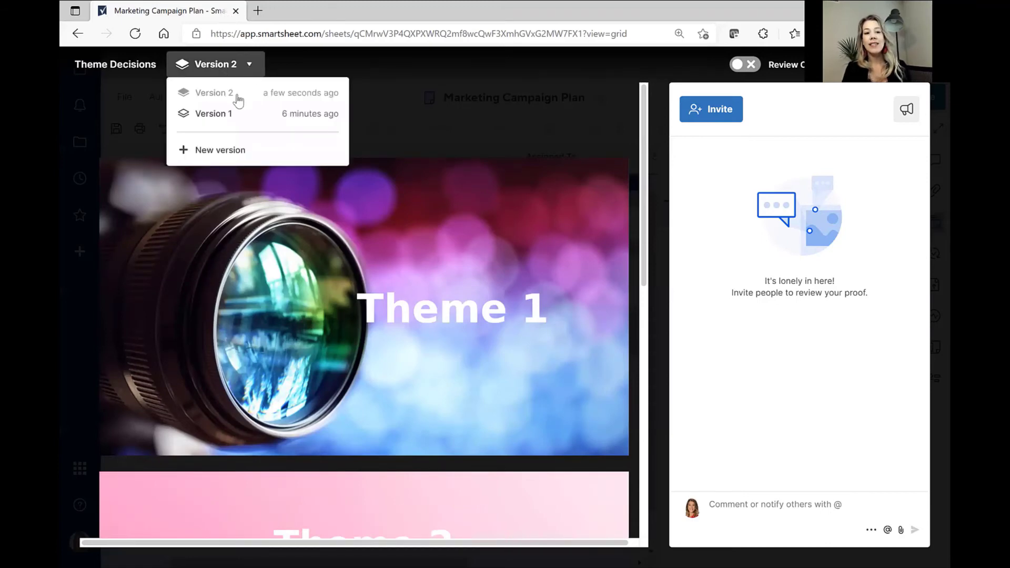
pyautogui.moveTo(237, 114)
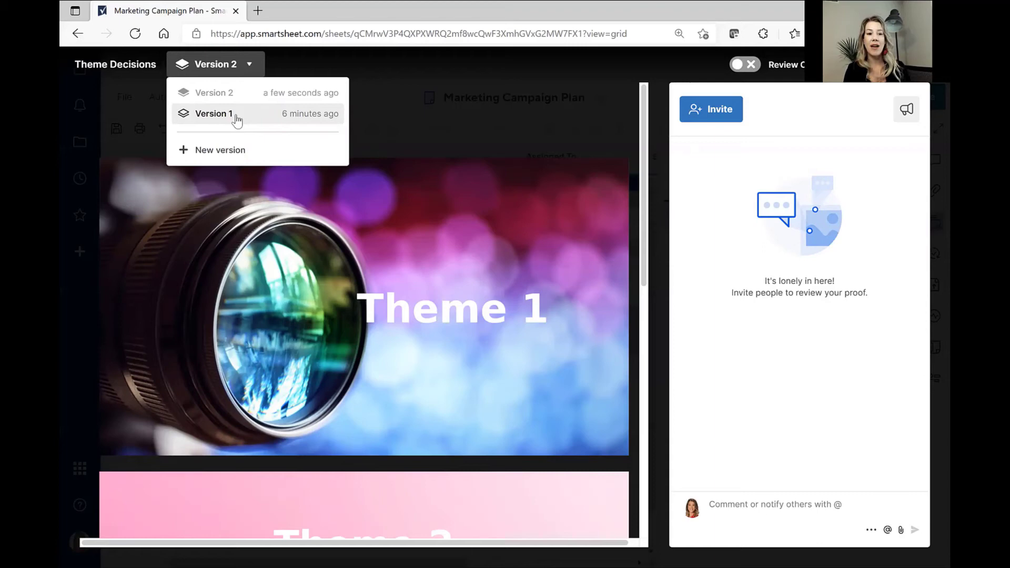
pyautogui.moveTo(247, 98)
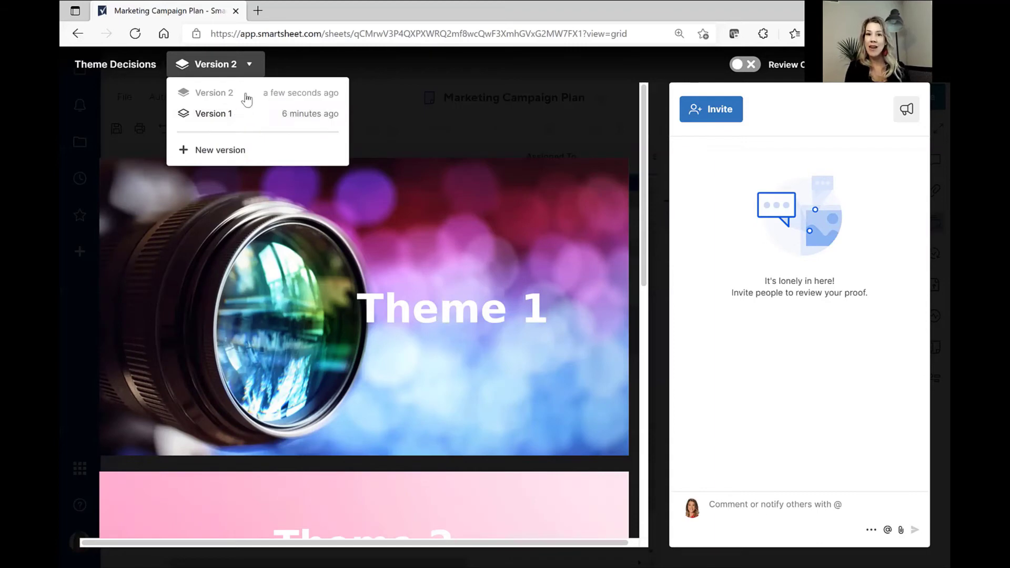
pyautogui.moveTo(213, 113)
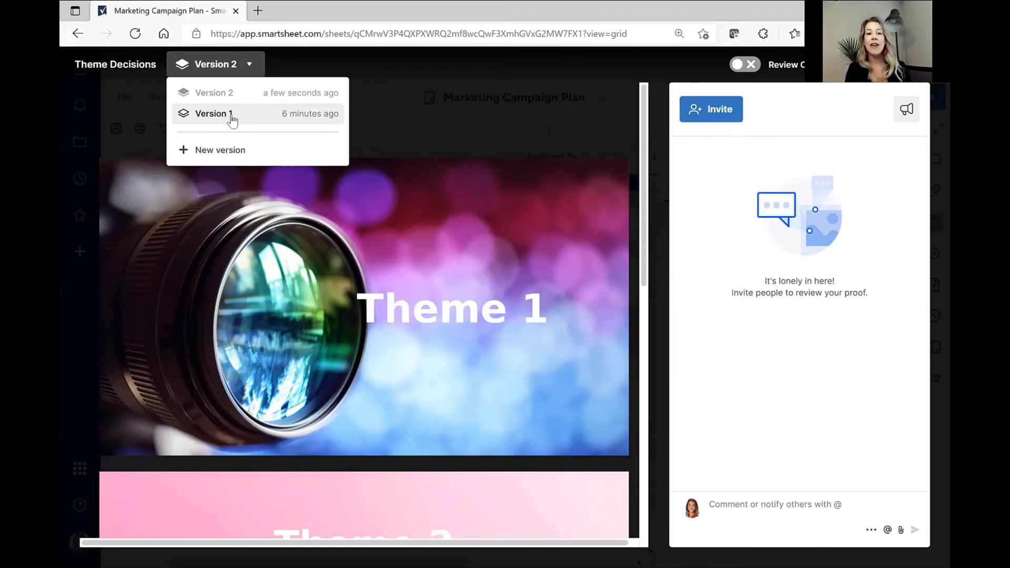
# Step: Switch the proof viewer back to Version 1 with its closed comments
pyautogui.click(211, 113)
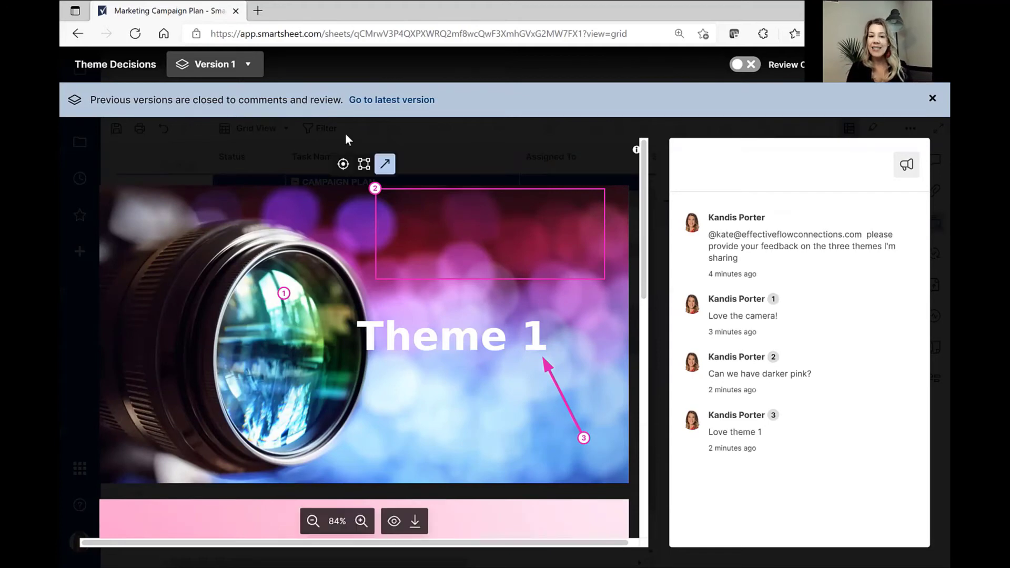
# Step: Switch to Version 2 and scroll through Themes 2 and 3 and back up
pyautogui.click(375, 188)
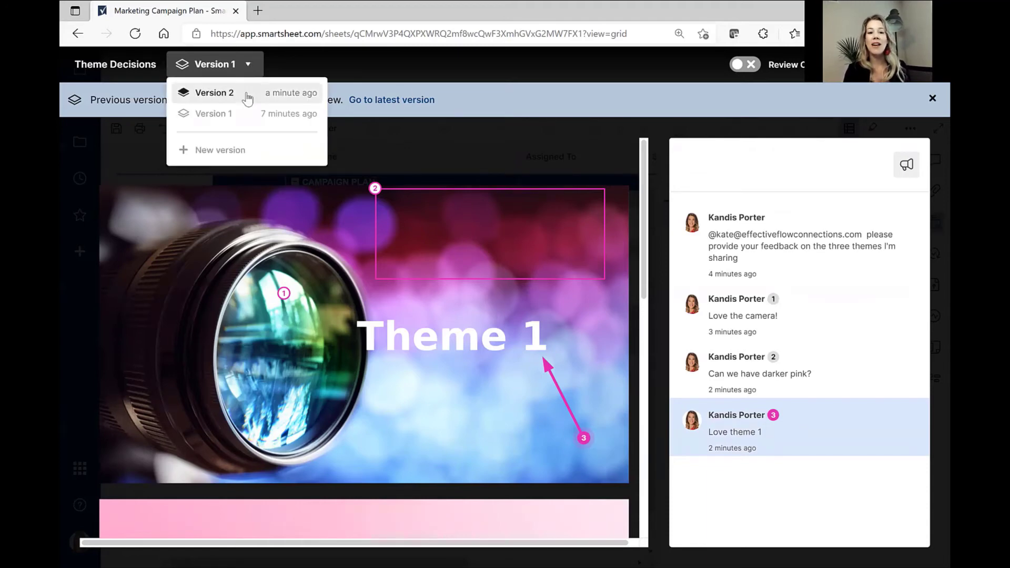
pyautogui.click(214, 93)
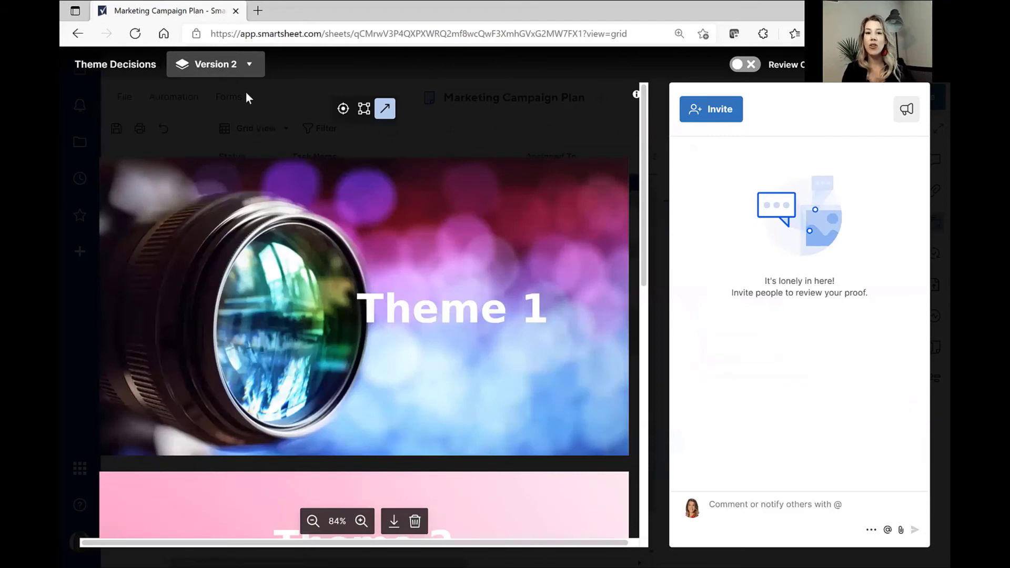
pyautogui.scroll(-3)
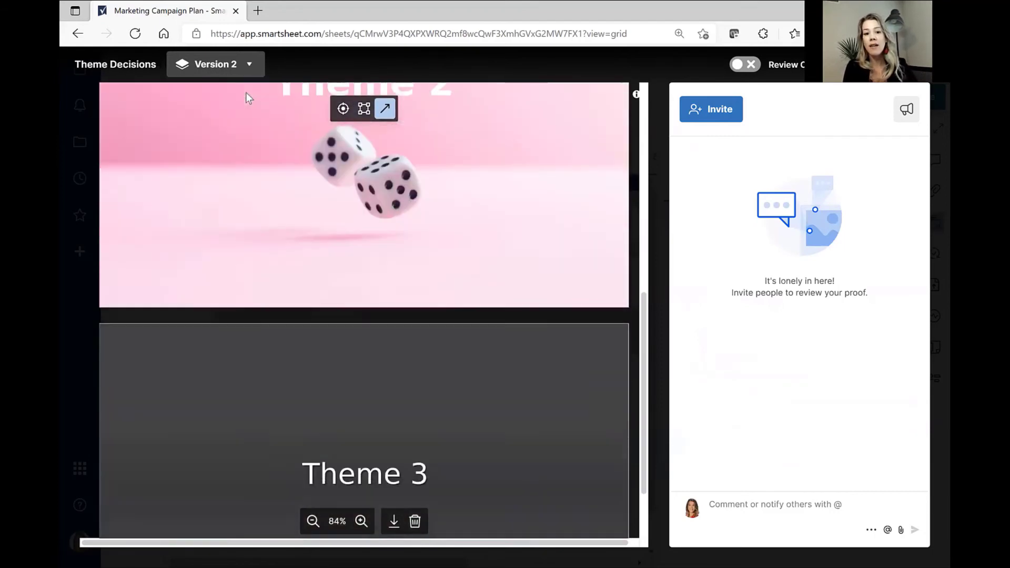
pyautogui.scroll(3)
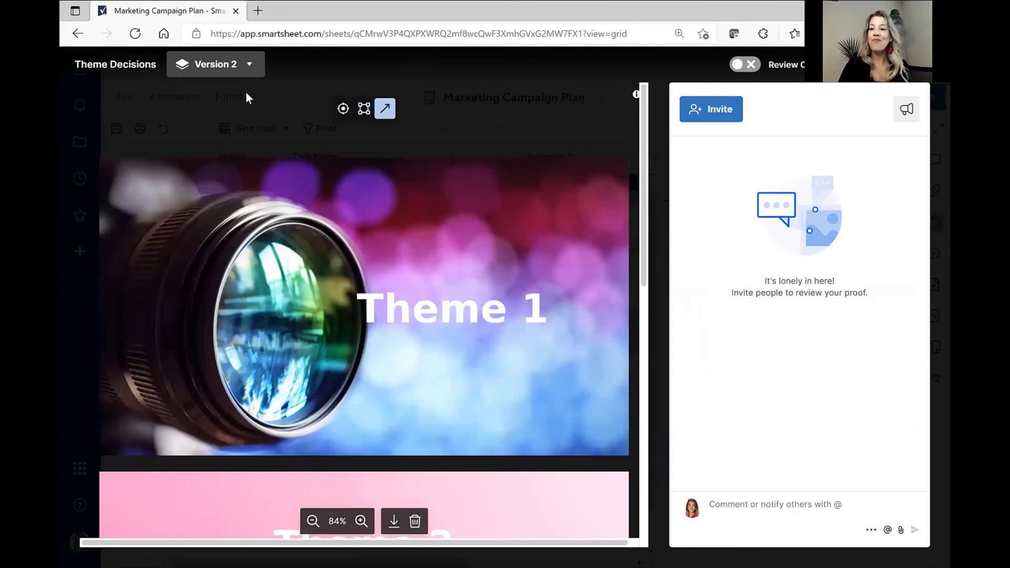
pyautogui.moveTo(476, 27)
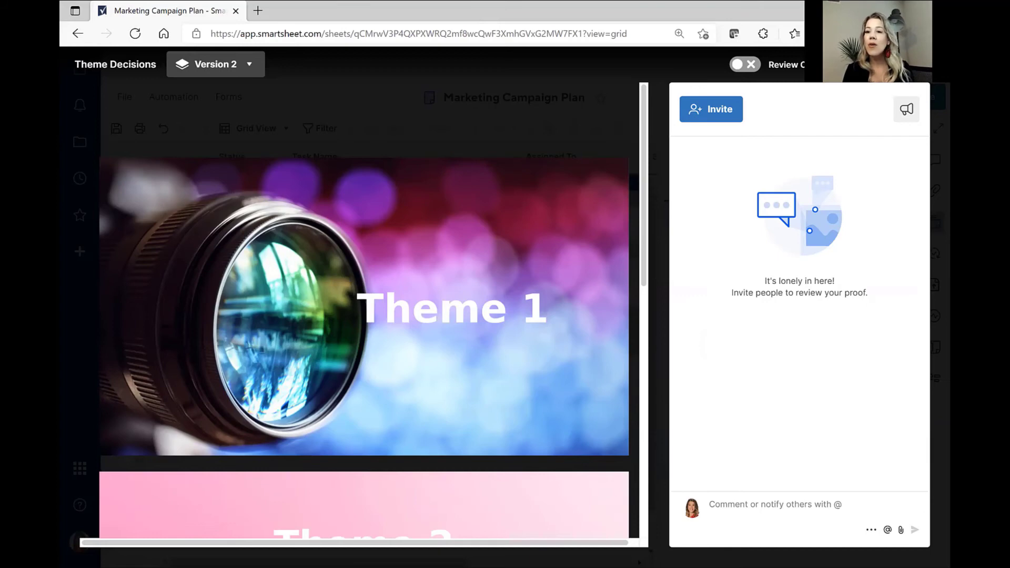
pyautogui.moveTo(885, 103)
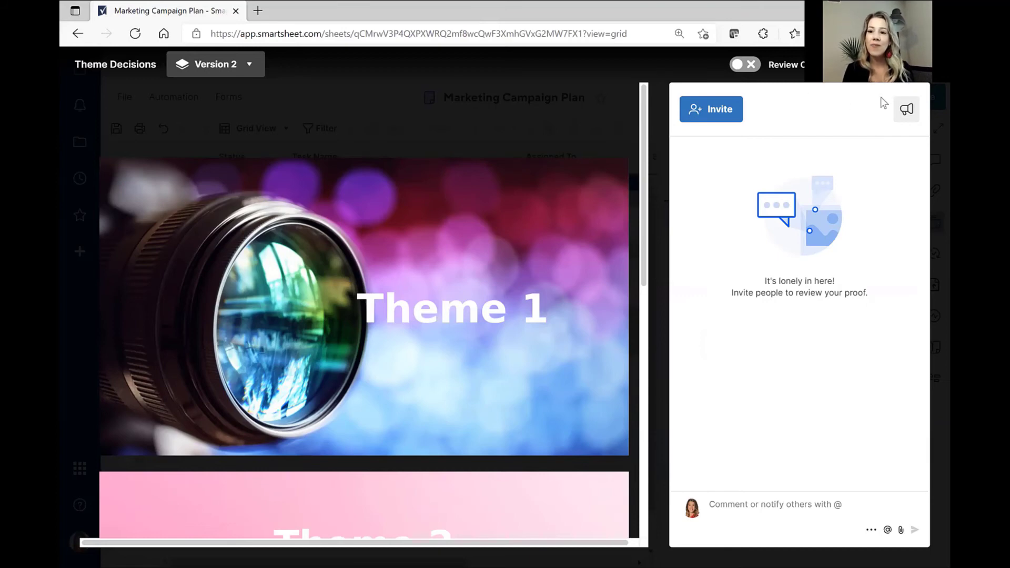
# Step: Browse the proof's Export choices and its Actions for cancelling review or deleting
pyautogui.click(906, 109)
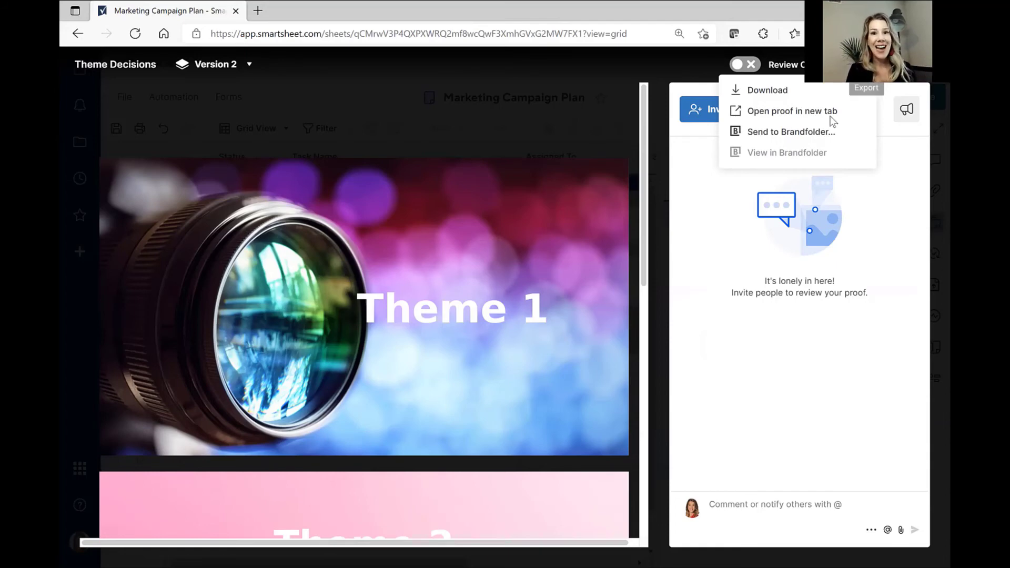
pyautogui.moveTo(792, 131)
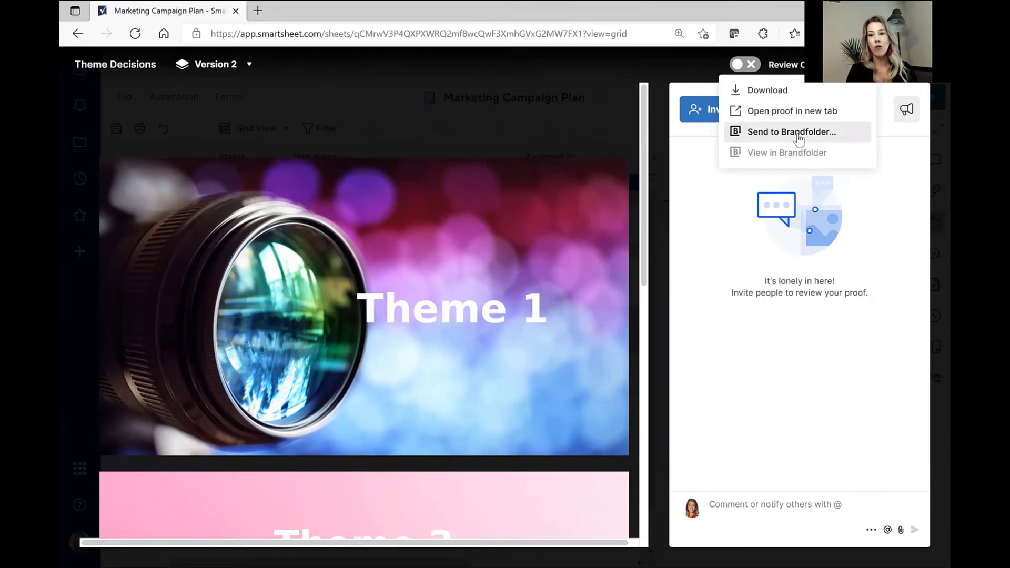
pyautogui.moveTo(792, 90)
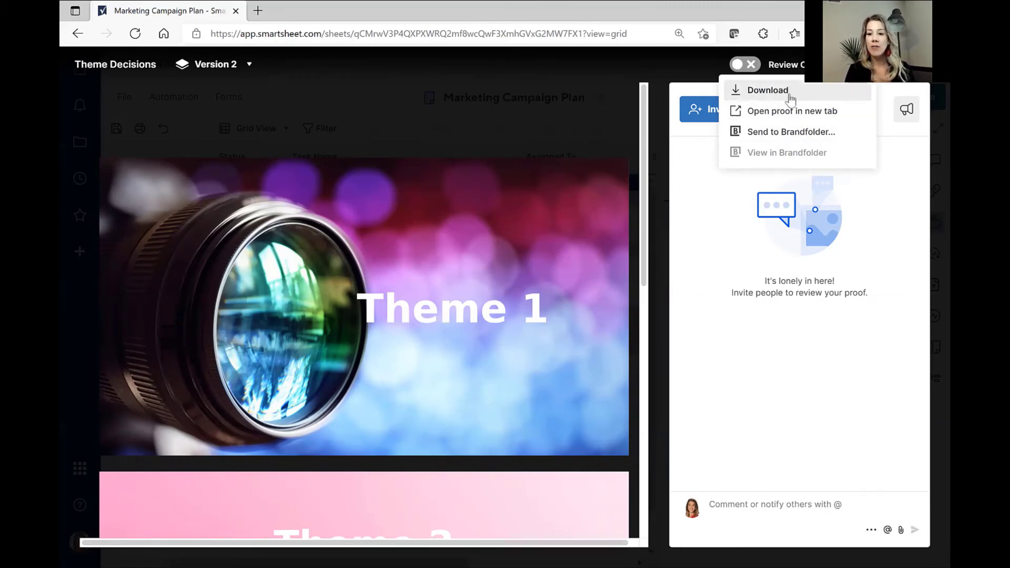
pyautogui.moveTo(793, 132)
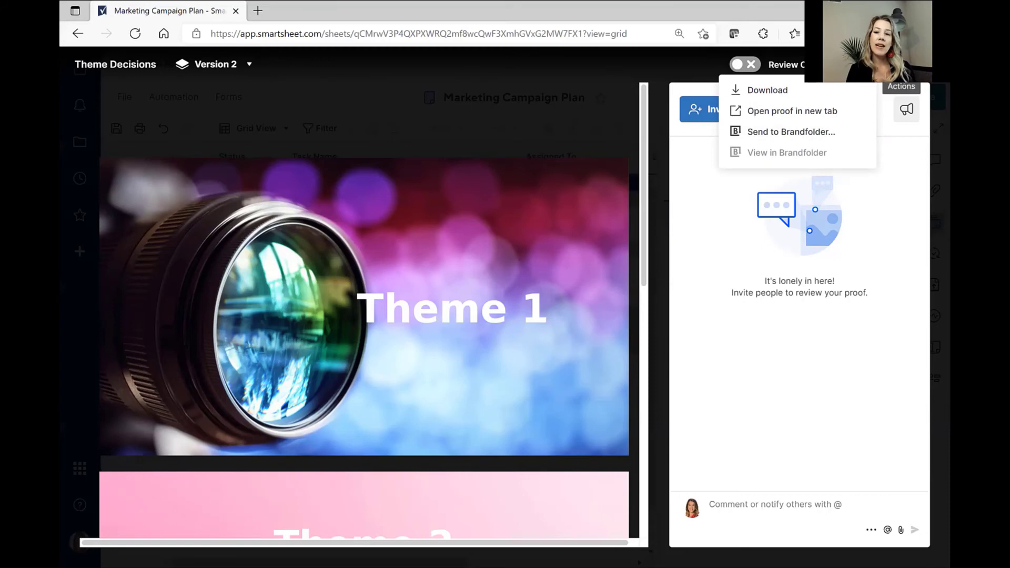
pyautogui.click(866, 88)
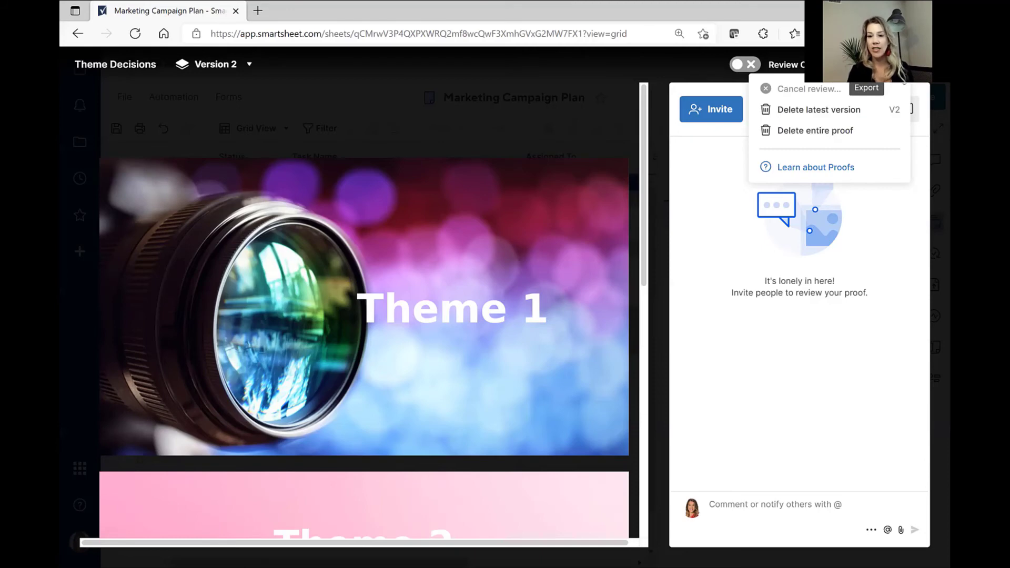
# Step: Dismiss the Actions menu and close the Theme Decisions V2 proof viewer
pyautogui.click(739, 361)
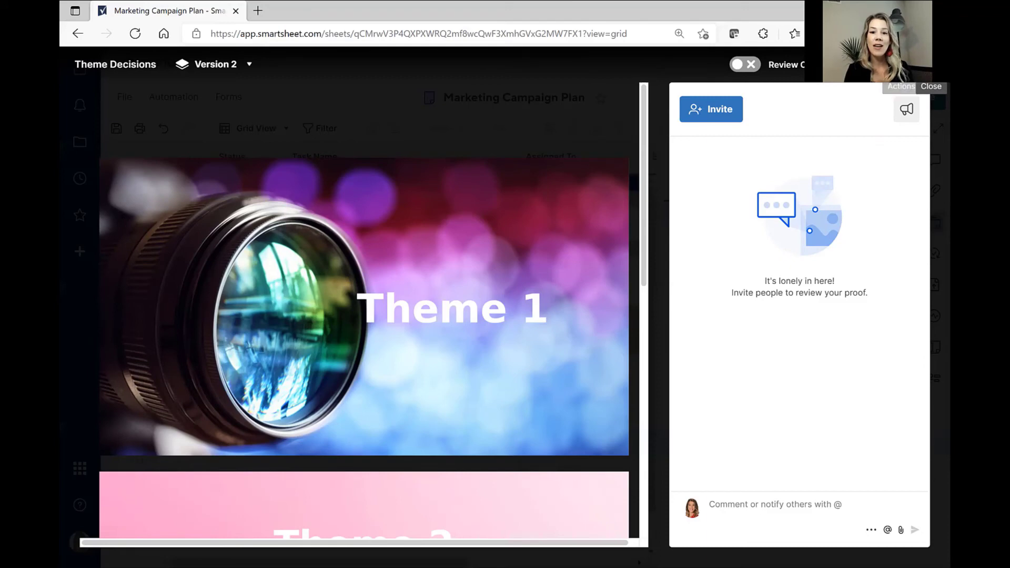
pyautogui.click(930, 87)
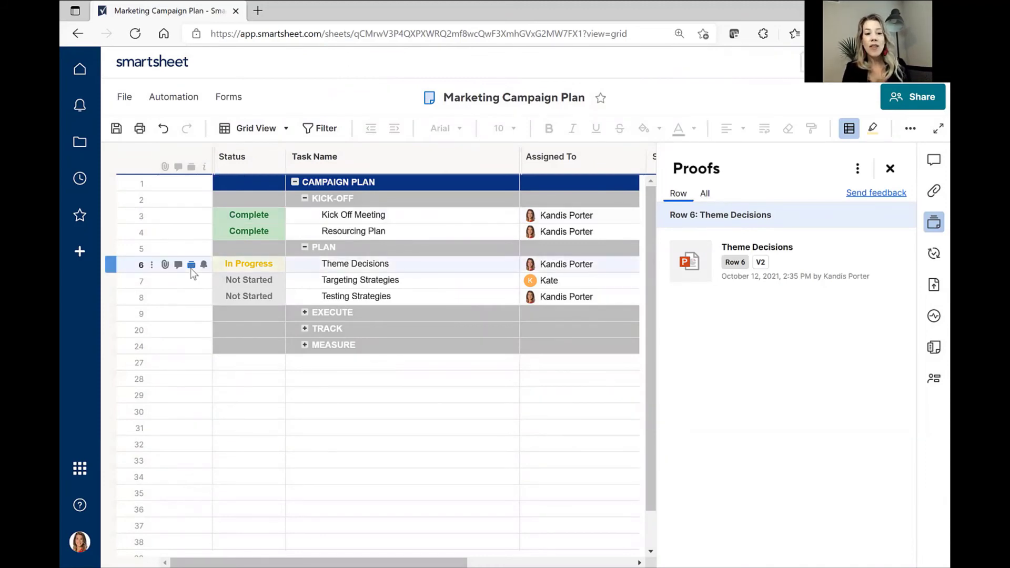
pyautogui.moveTo(203, 428)
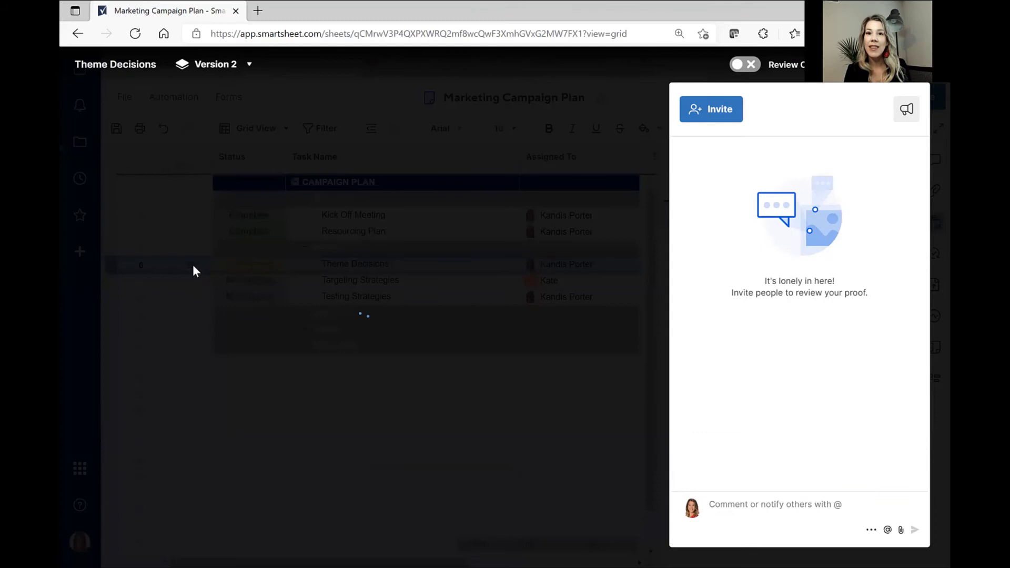
# Step: Close the proof view to return to the Marketing Campaign Plan grid
pyautogui.click(750, 64)
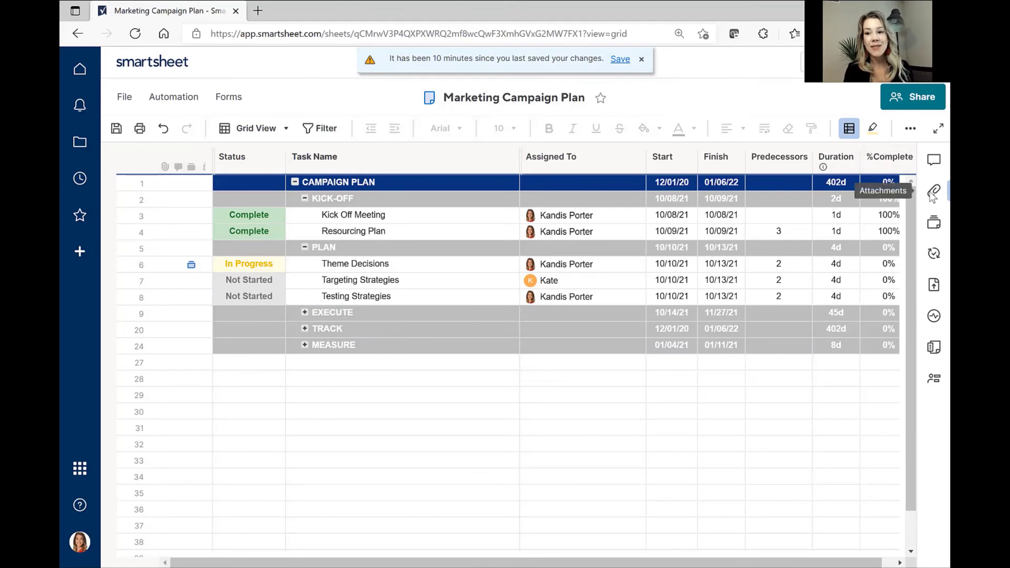
pyautogui.moveTo(934, 222)
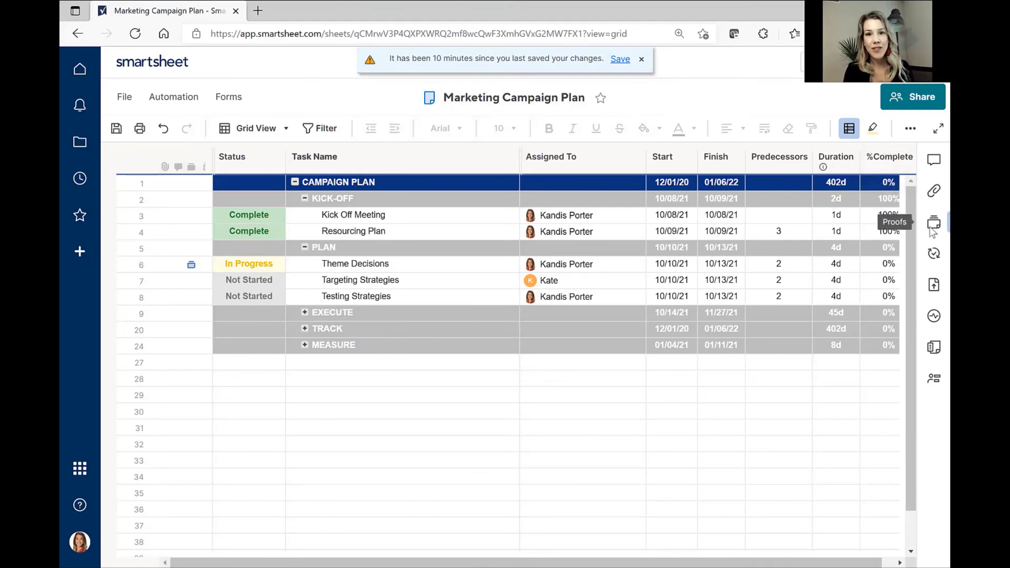
pyautogui.moveTo(934, 253)
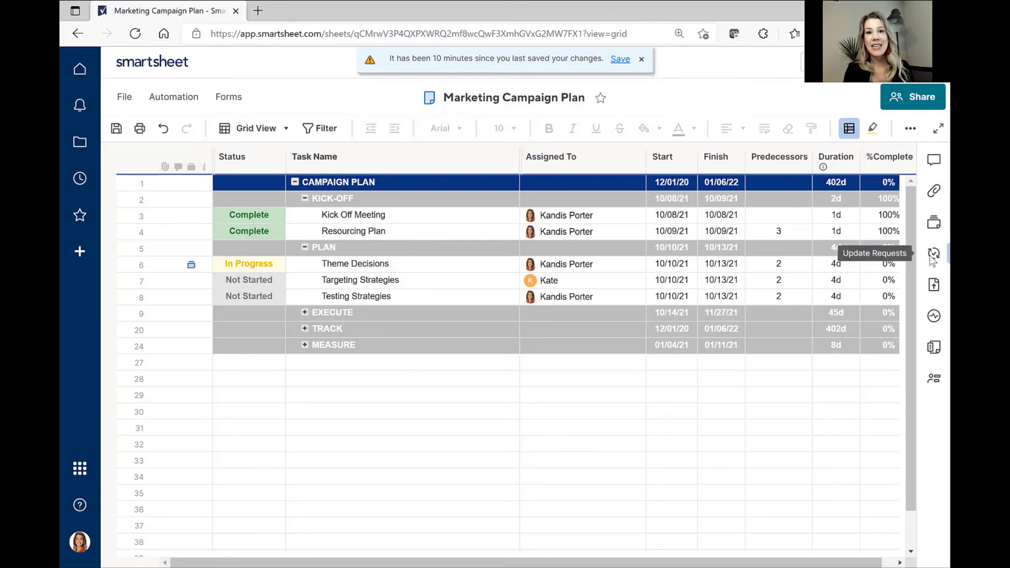
pyautogui.moveTo(934, 224)
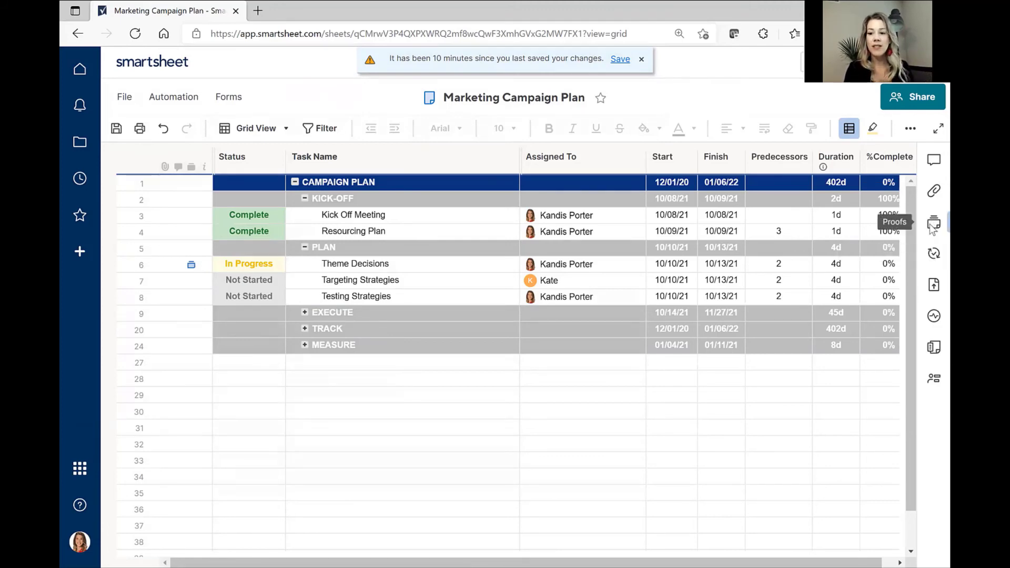
# Step: Open the Proofs panel and show All proofs, listing Theme Decisions V2 on row 6
pyautogui.click(934, 223)
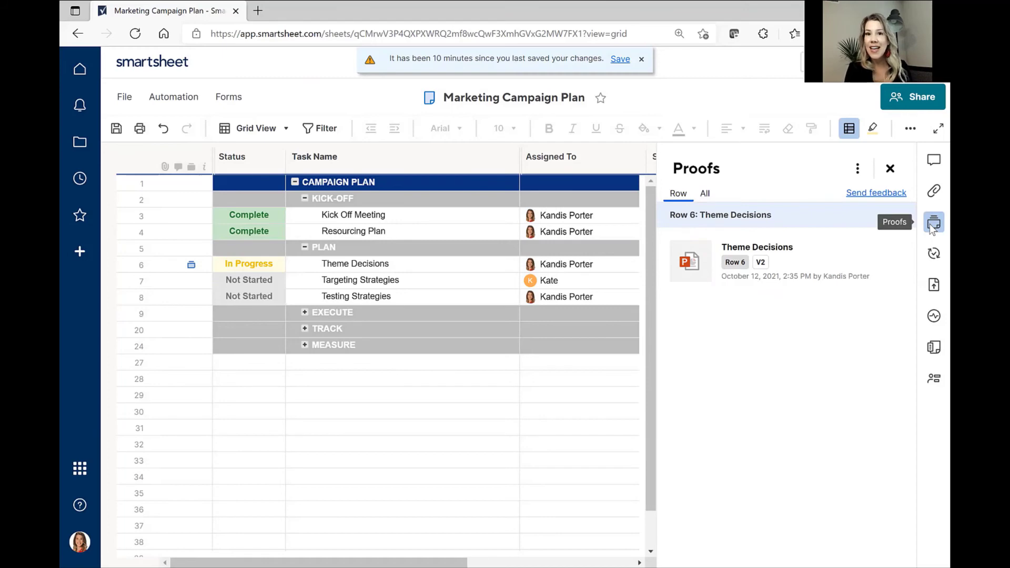
pyautogui.moveTo(764, 170)
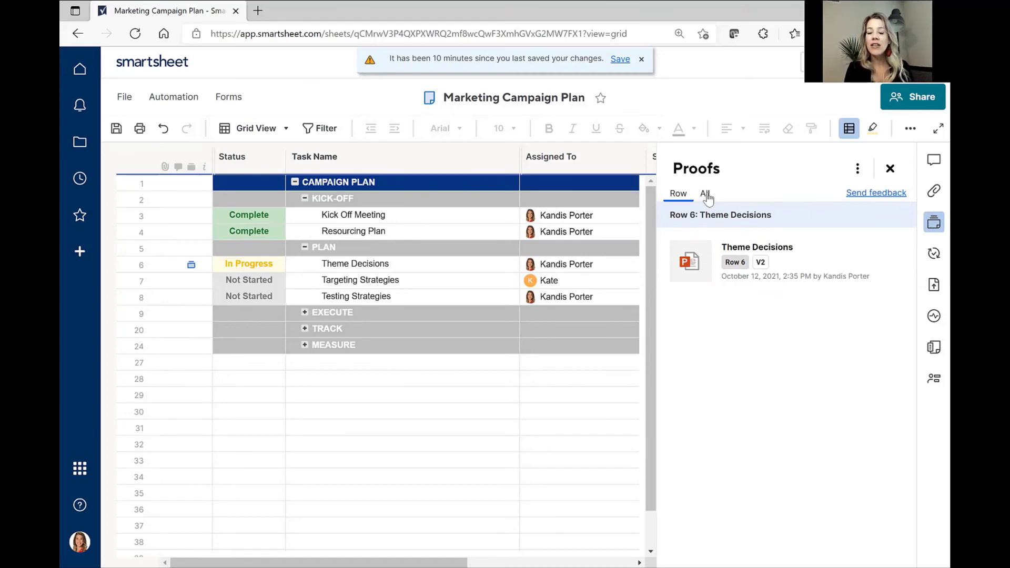
pyautogui.click(704, 194)
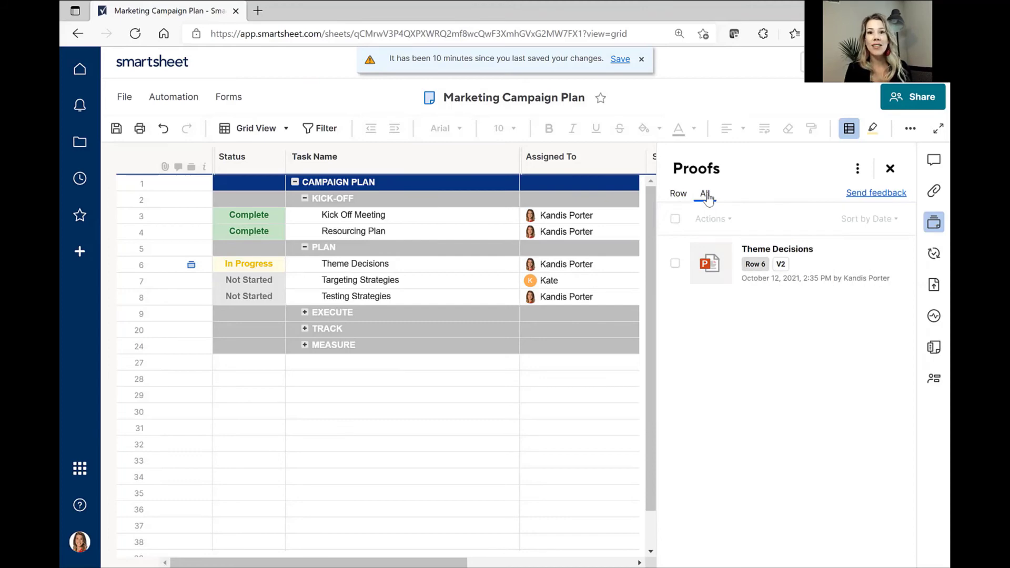